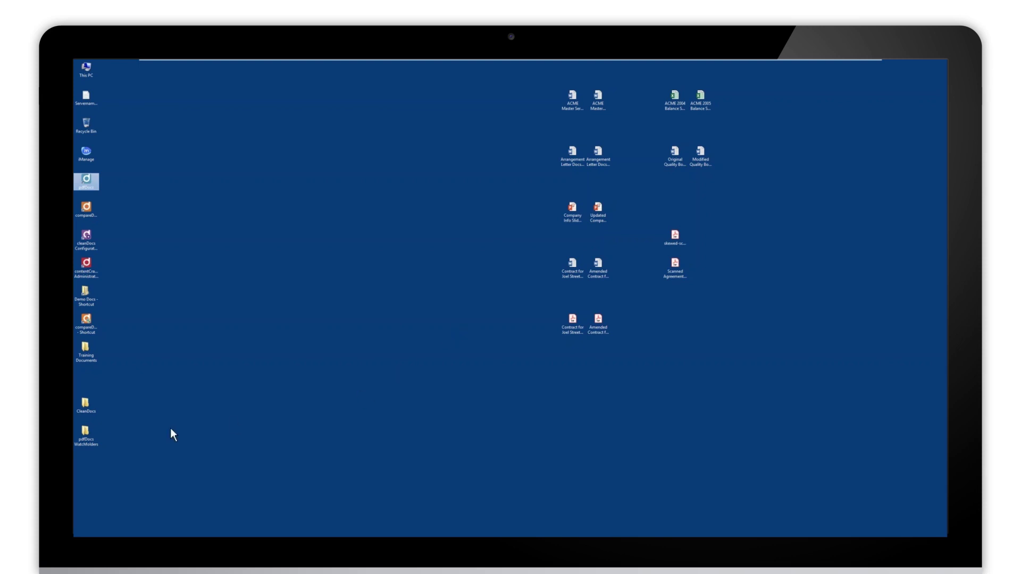
{"action": "mouse_move", "coordinate": [223, 431]}
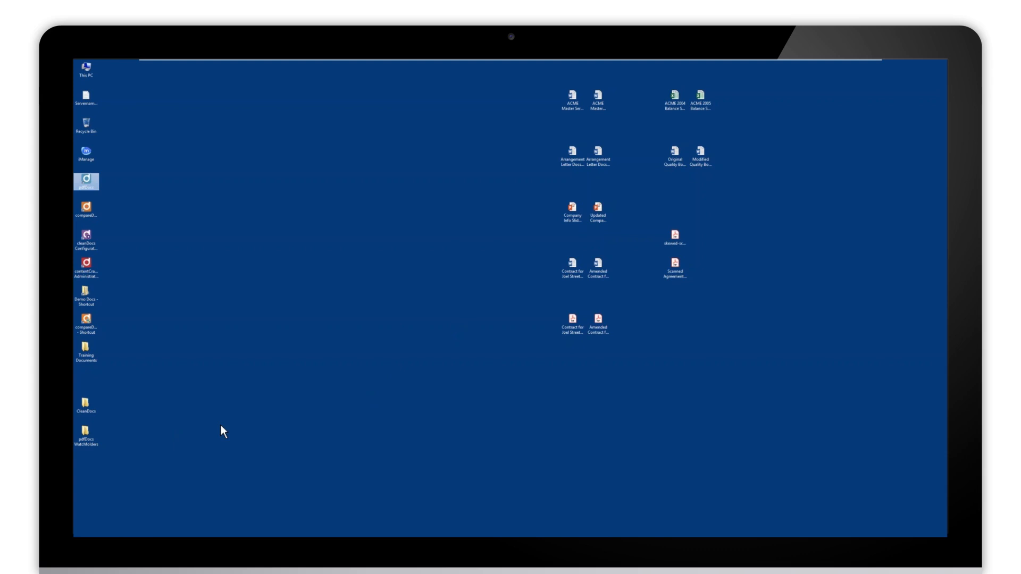
{"action": "mouse_move", "coordinate": [186, 449]}
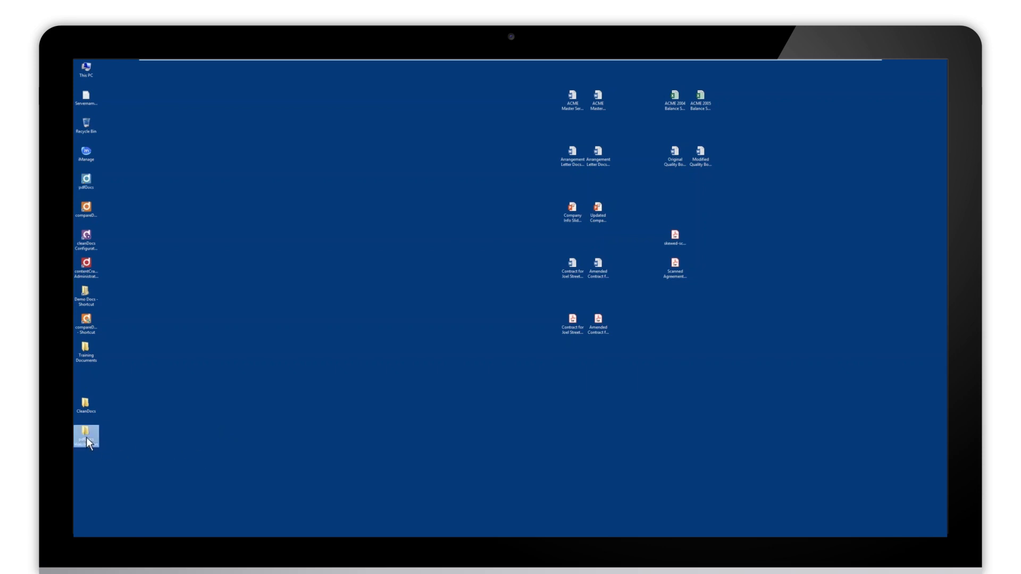
- View the OCR and Non-OCR subfolders inside the pdfDocs WatchFolders desktop folder
{"action": "double_click", "coordinate": [85, 434]}
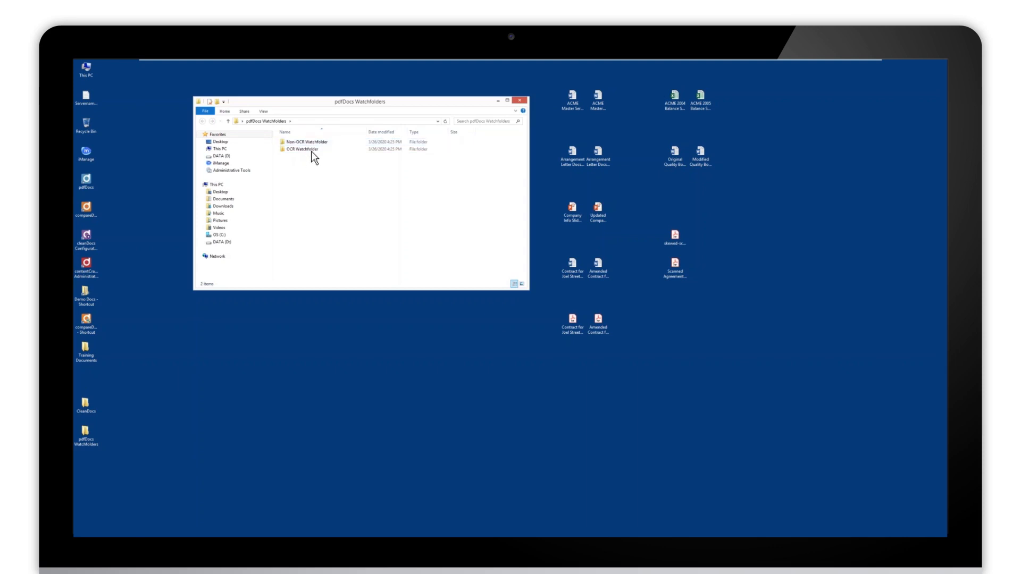
{"action": "mouse_move", "coordinate": [306, 151]}
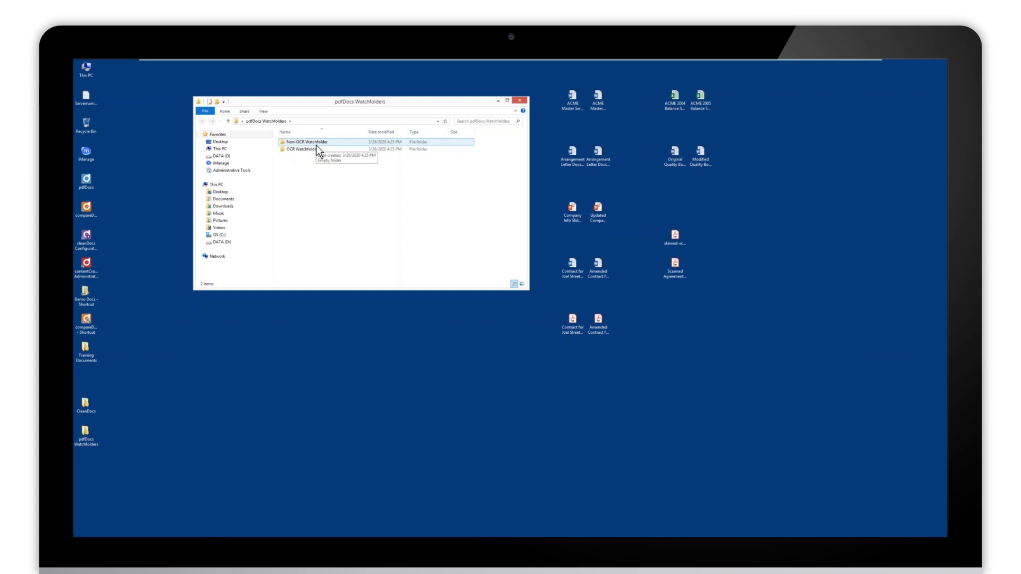
{"action": "mouse_move", "coordinate": [307, 167]}
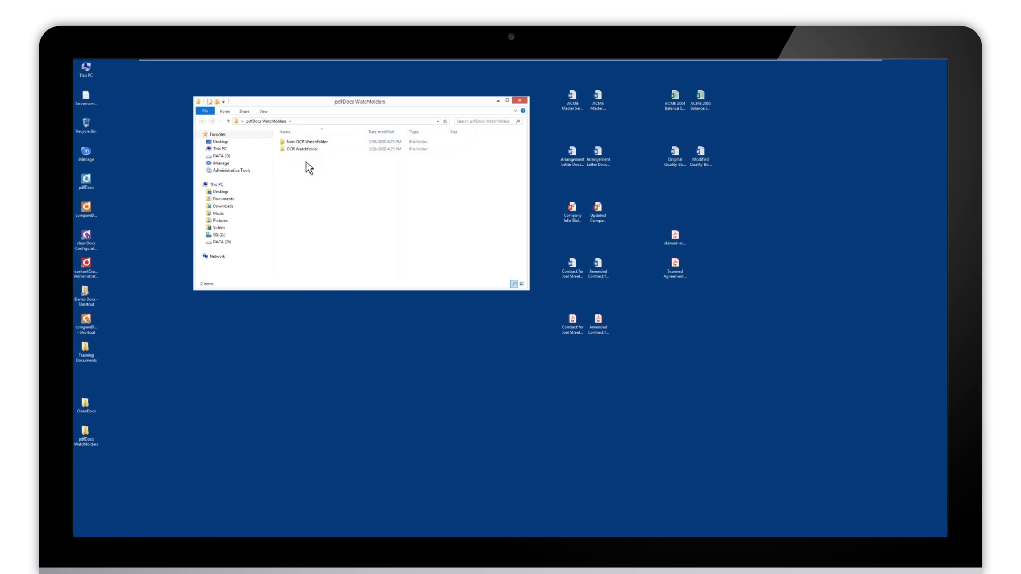
{"action": "left_click", "coordinate": [305, 142]}
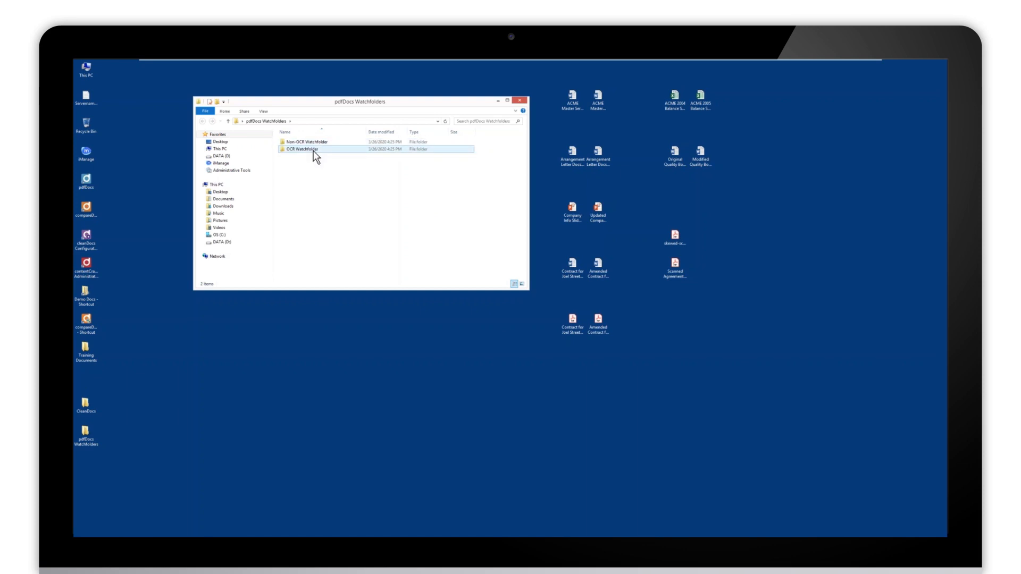
{"action": "left_click", "coordinate": [305, 143]}
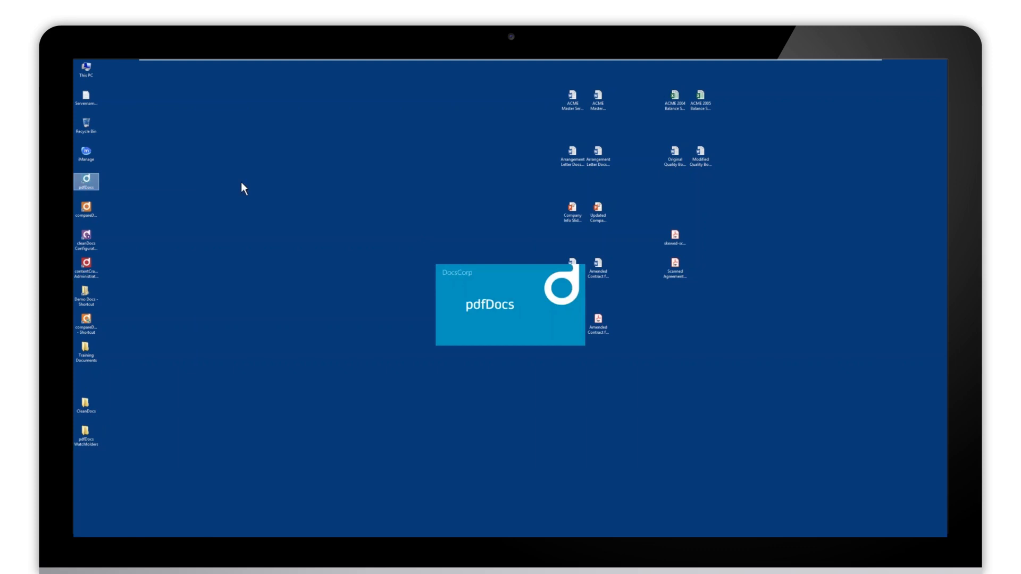
- Launch pdfDocs and go to the WatchFolders page of the Options dialog
{"action": "double_click", "coordinate": [86, 181]}
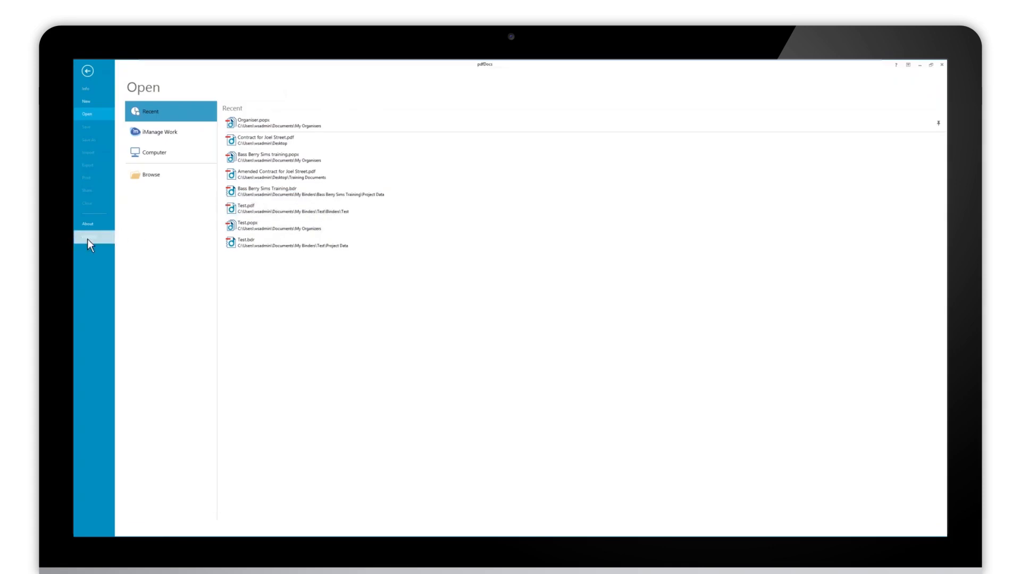
{"action": "left_click", "coordinate": [90, 238]}
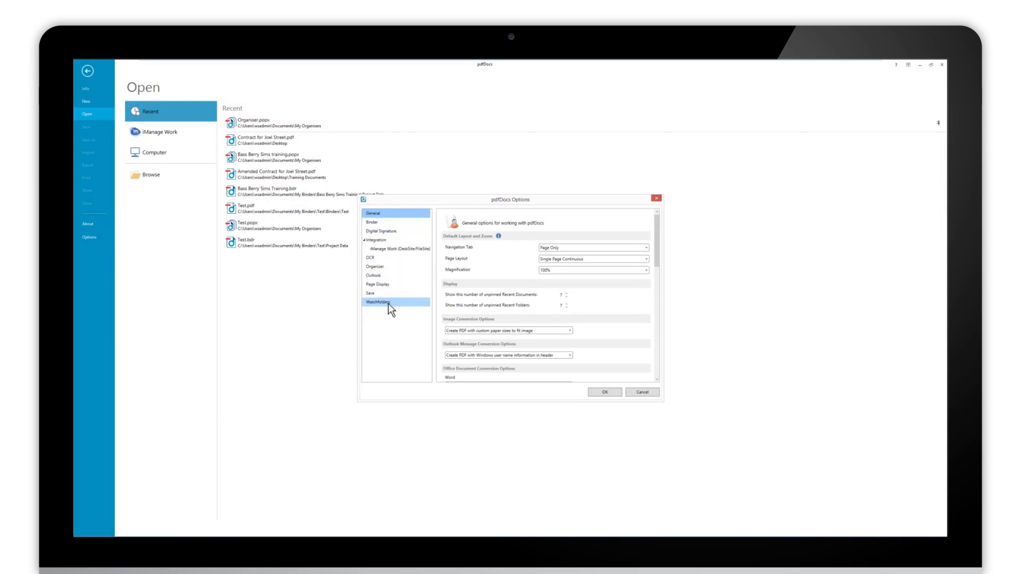
{"action": "left_click", "coordinate": [378, 302]}
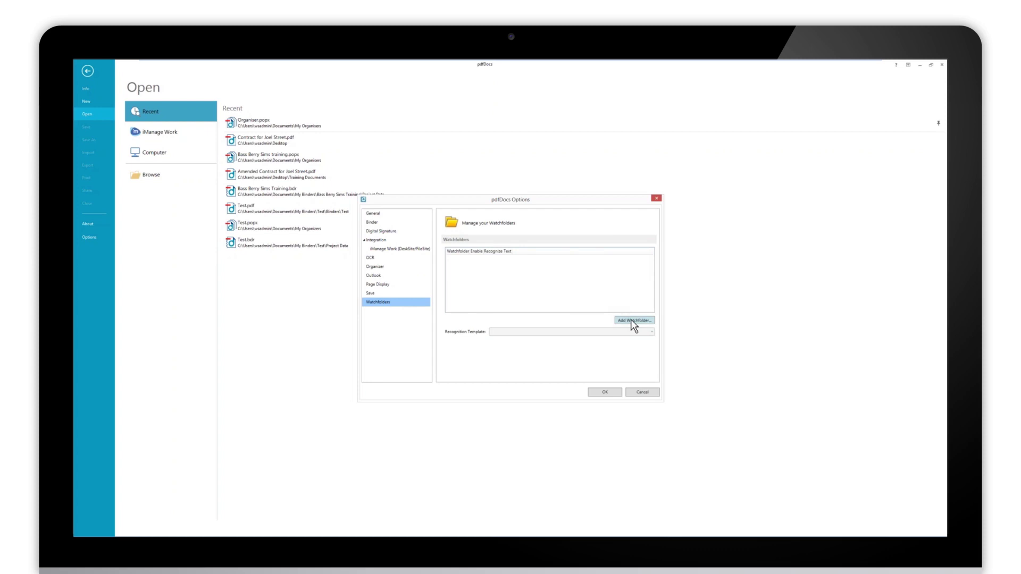
- Add Non-OCR WatchFolder from pdfDocs WatchFolders as a new watch folder
{"action": "left_click", "coordinate": [634, 320]}
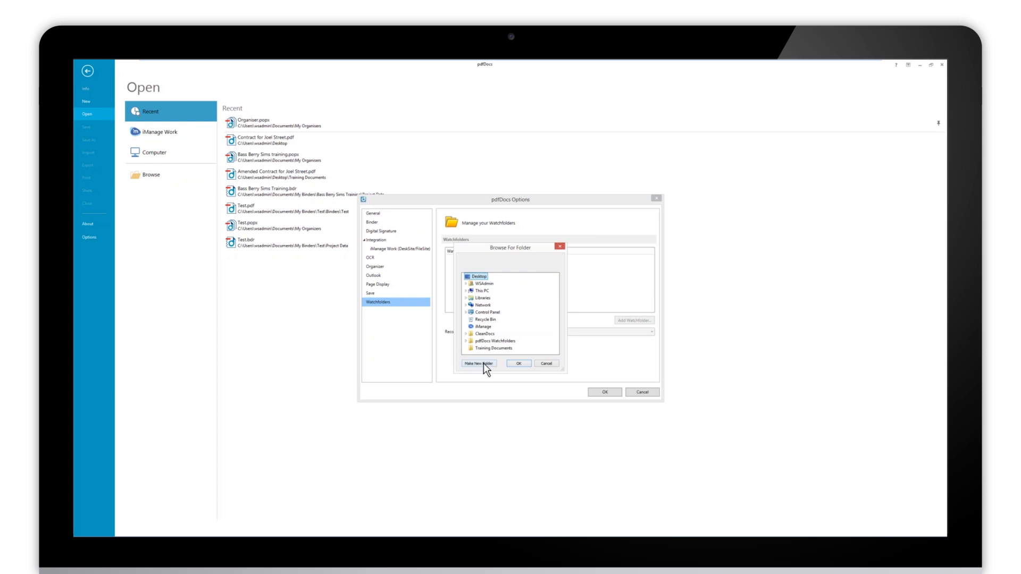
{"action": "mouse_move", "coordinate": [498, 362]}
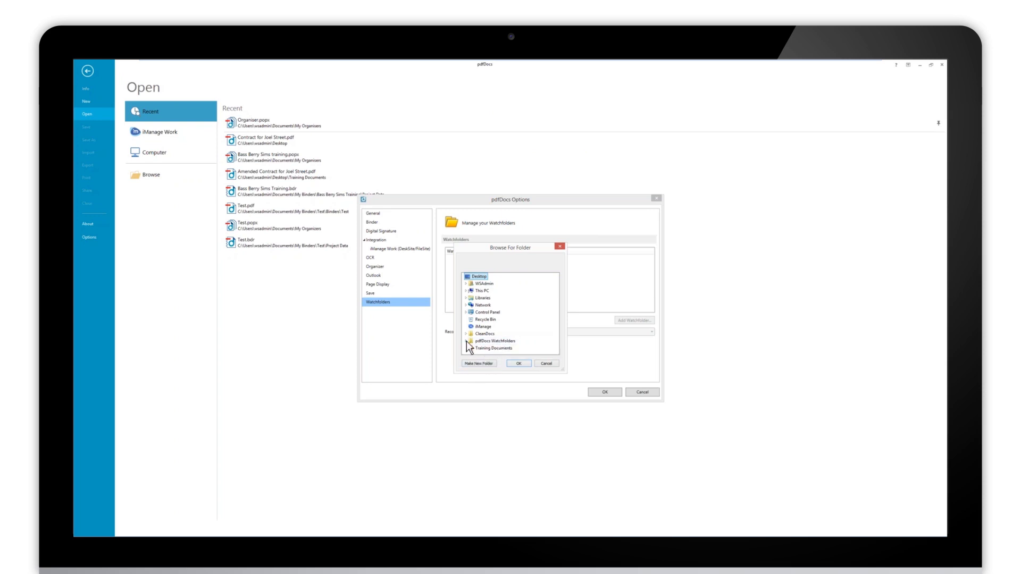
{"action": "left_click", "coordinate": [466, 341]}
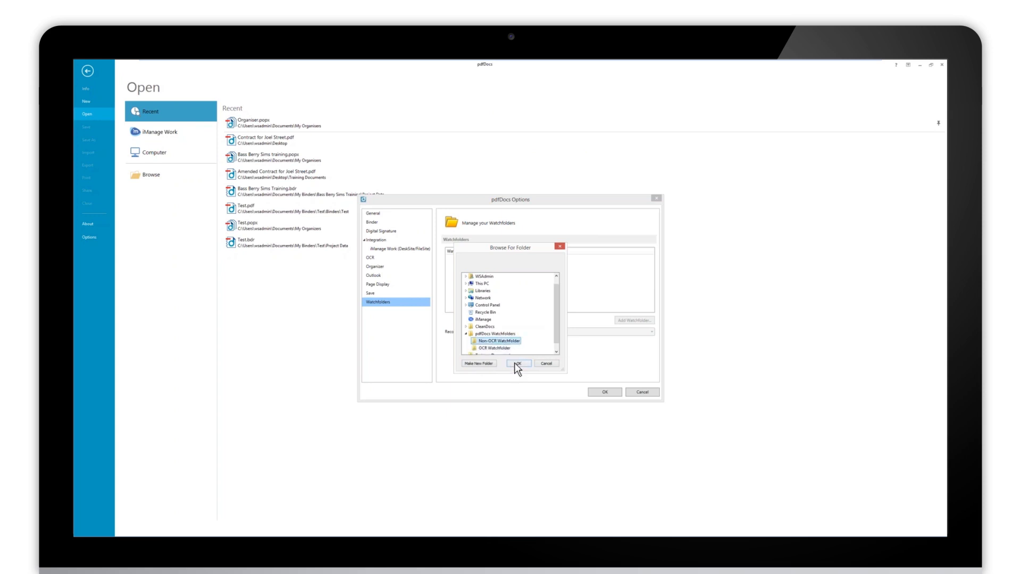
{"action": "left_click", "coordinate": [519, 364]}
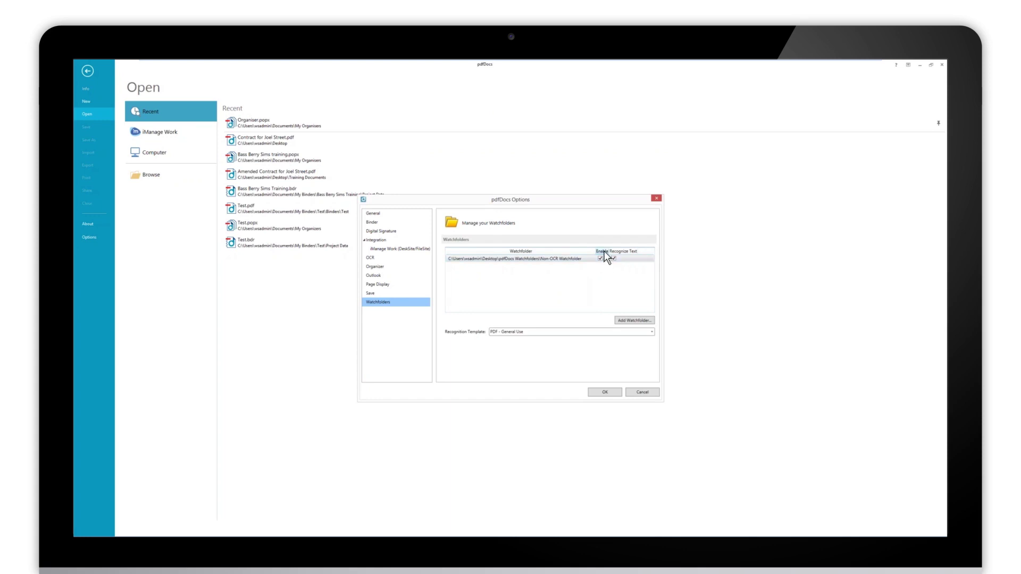
- Turn on Enable and Recognize Text for the Non-OCR WatchFolder entry
{"action": "left_click", "coordinate": [600, 257]}
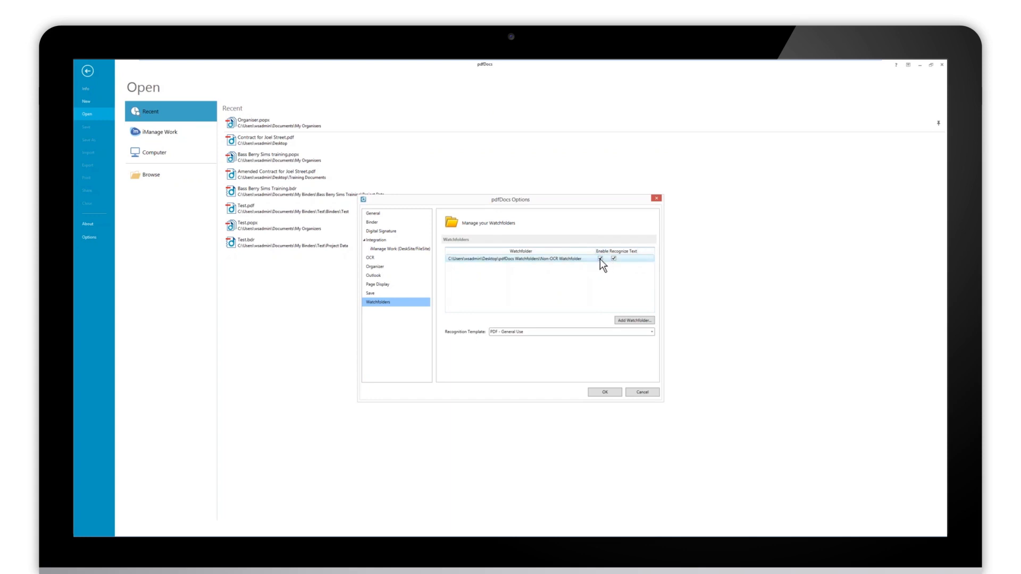
{"action": "left_click", "coordinate": [601, 258]}
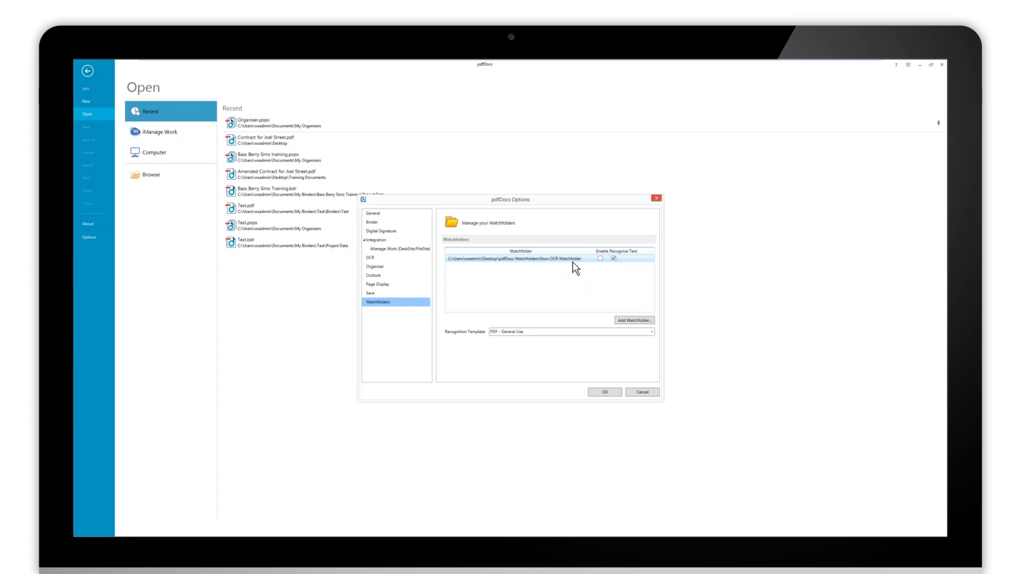
{"action": "mouse_move", "coordinate": [560, 264]}
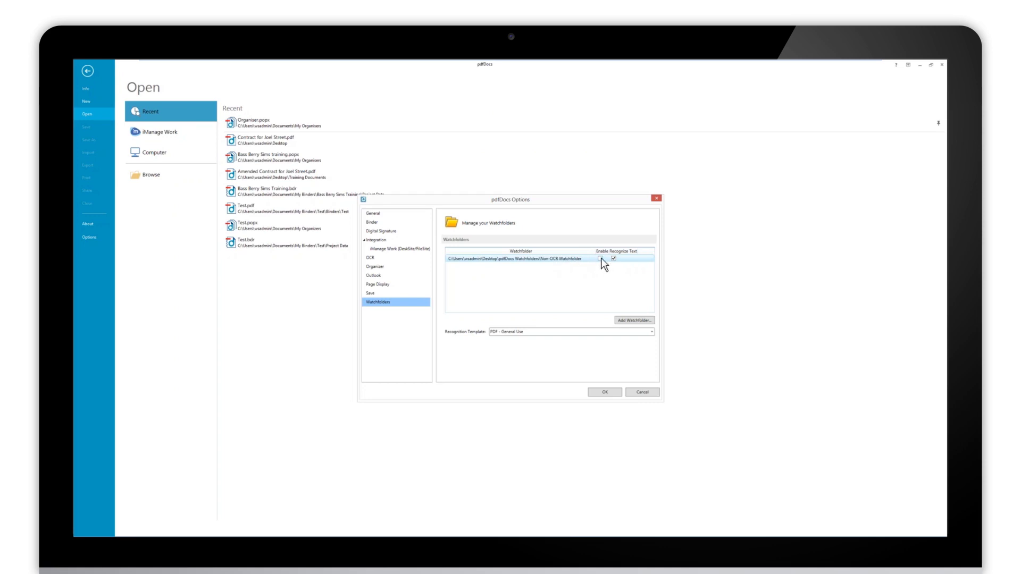
{"action": "left_click", "coordinate": [600, 257]}
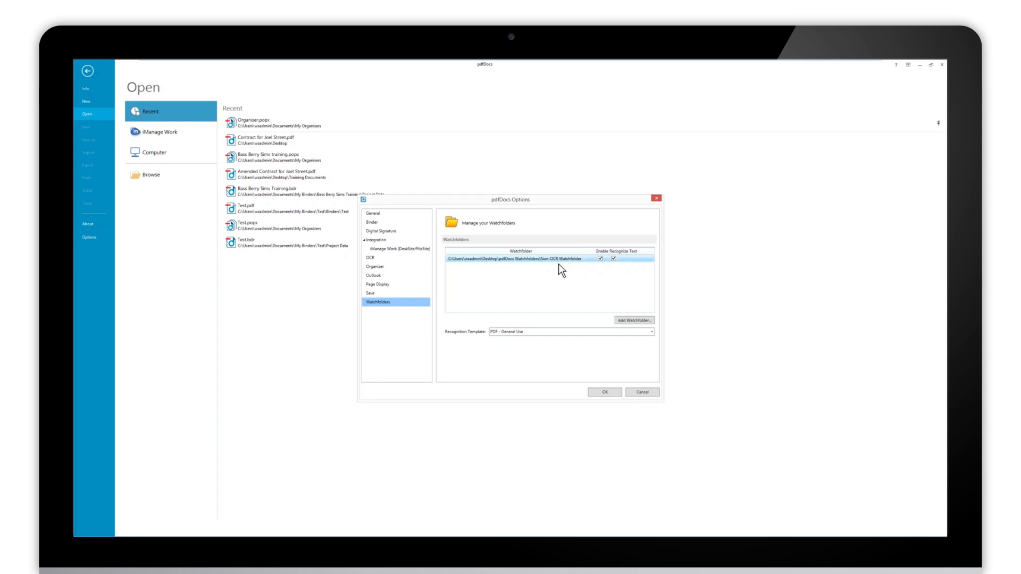
{"action": "mouse_move", "coordinate": [594, 287]}
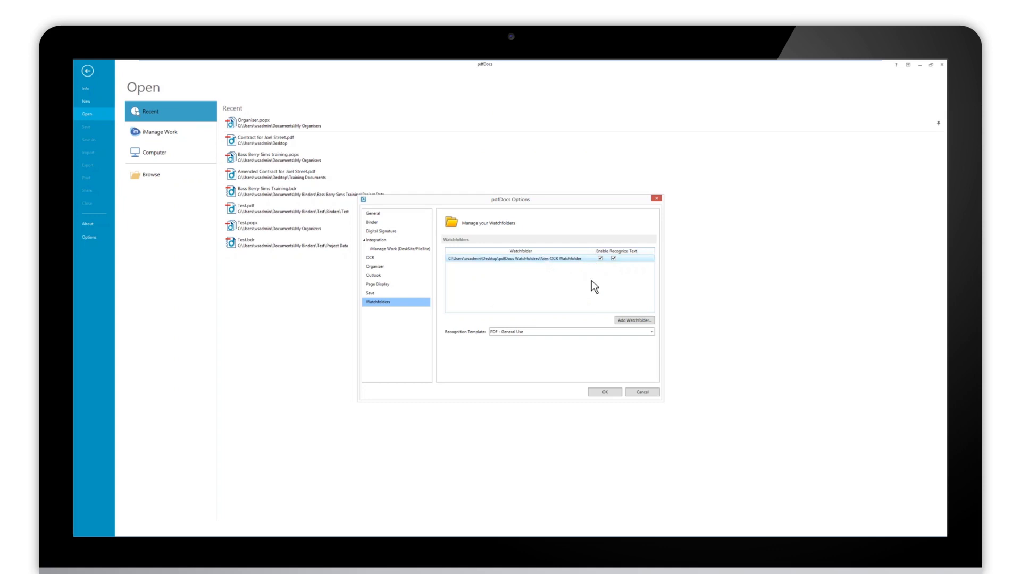
{"action": "mouse_move", "coordinate": [564, 270]}
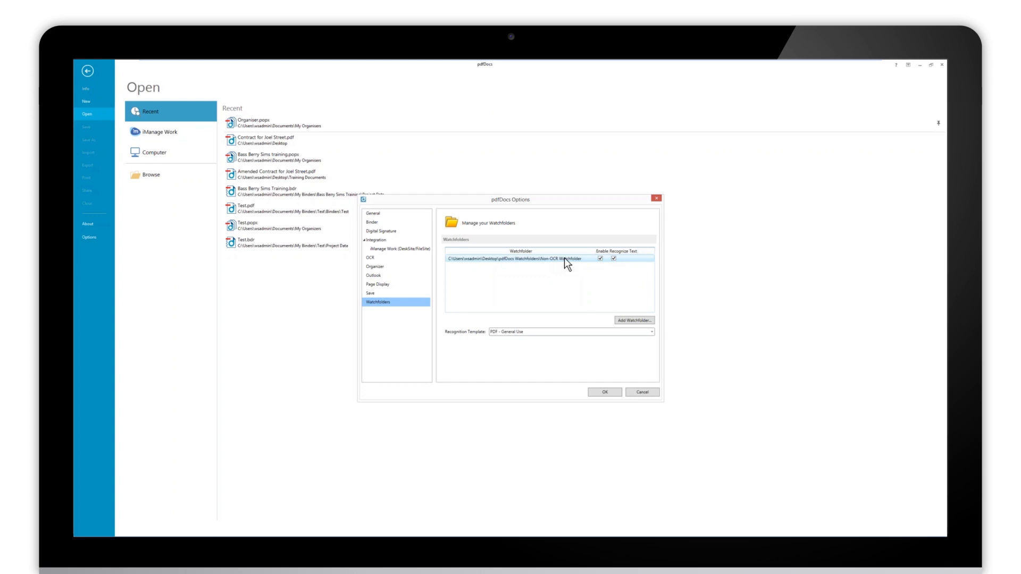
{"action": "mouse_move", "coordinate": [577, 266]}
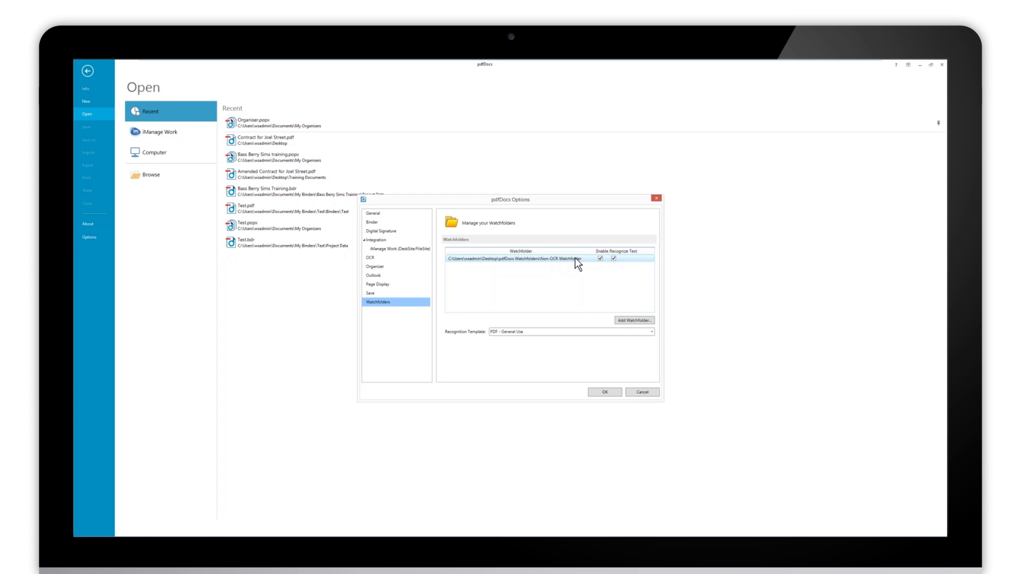
{"action": "mouse_move", "coordinate": [569, 268]}
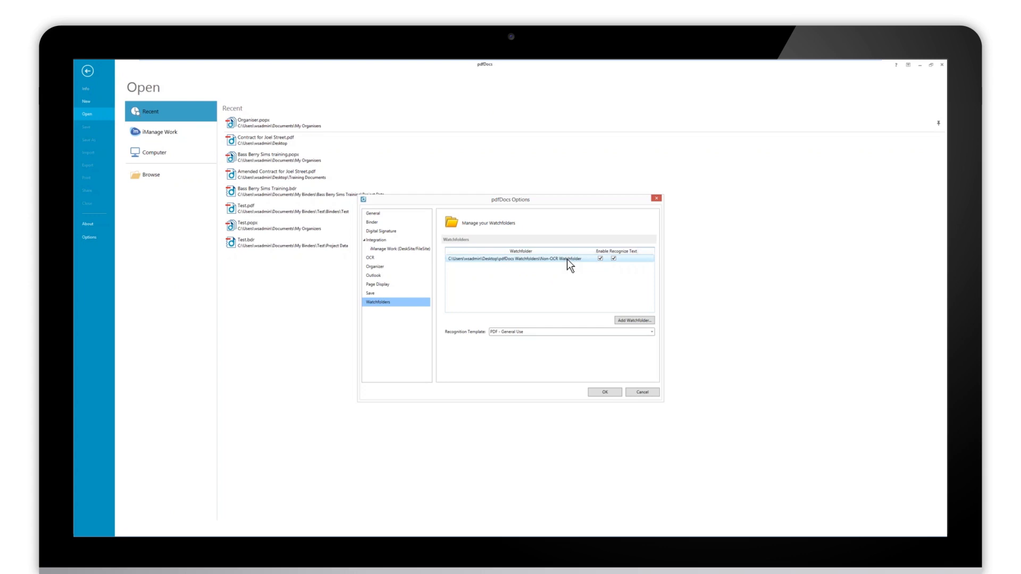
{"action": "mouse_move", "coordinate": [576, 264]}
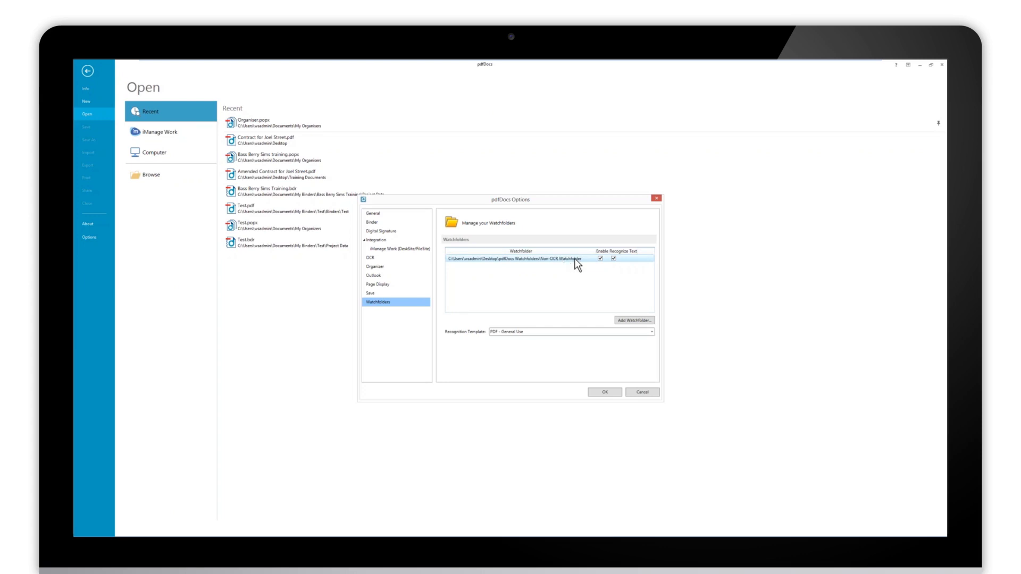
{"action": "mouse_move", "coordinate": [566, 268]}
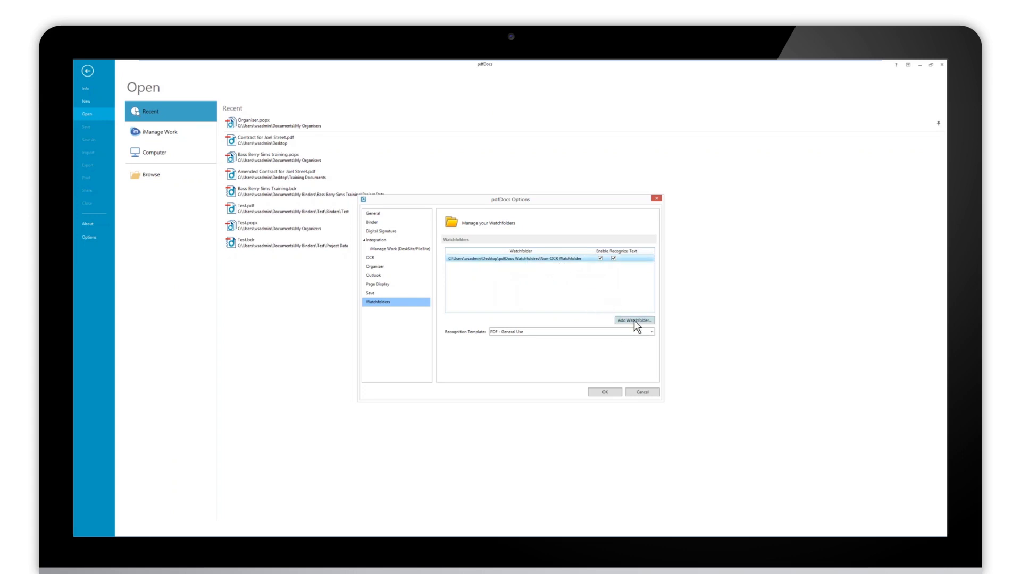
- Add OCR Watchfolder as a second watch folder and untick Recognize Text on the Non-OCR row
{"action": "left_click", "coordinate": [634, 321]}
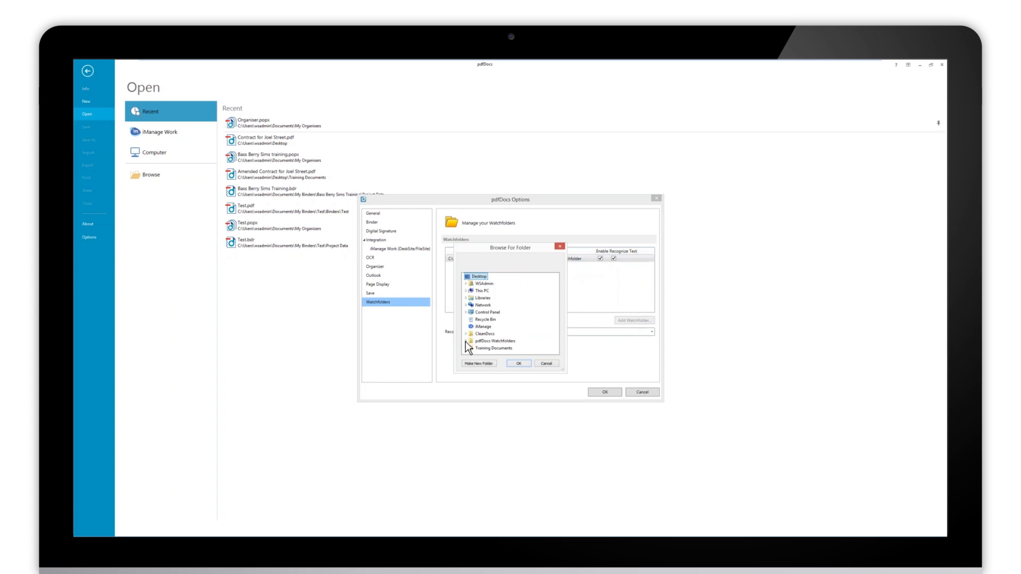
{"action": "left_click", "coordinate": [468, 340]}
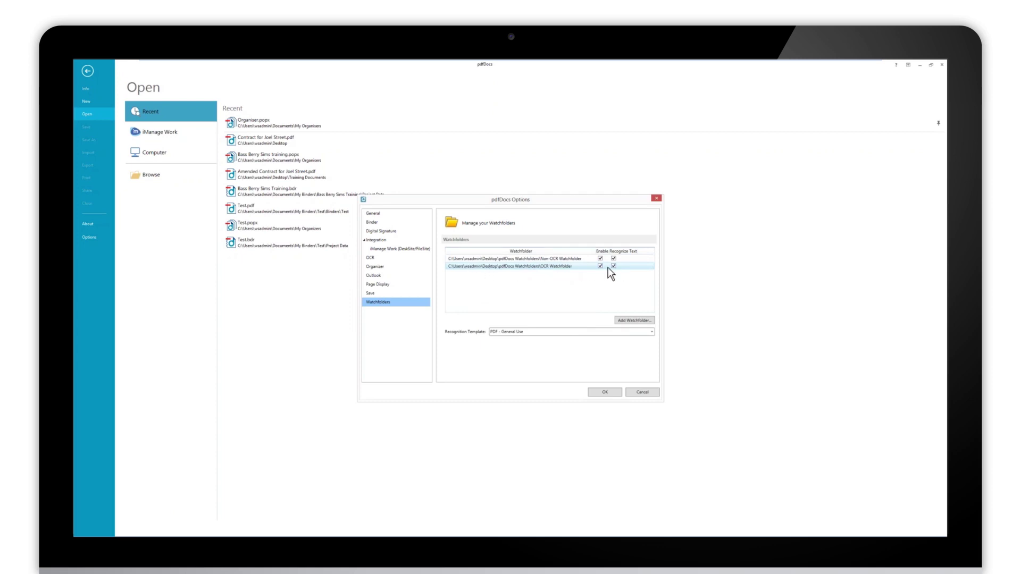
{"action": "mouse_move", "coordinate": [619, 272]}
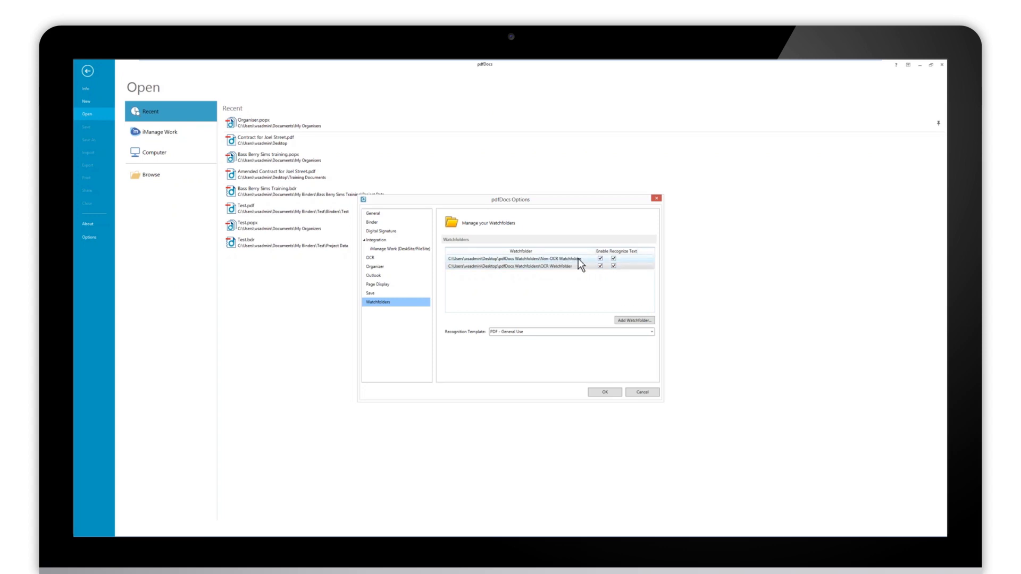
{"action": "left_click", "coordinate": [613, 259]}
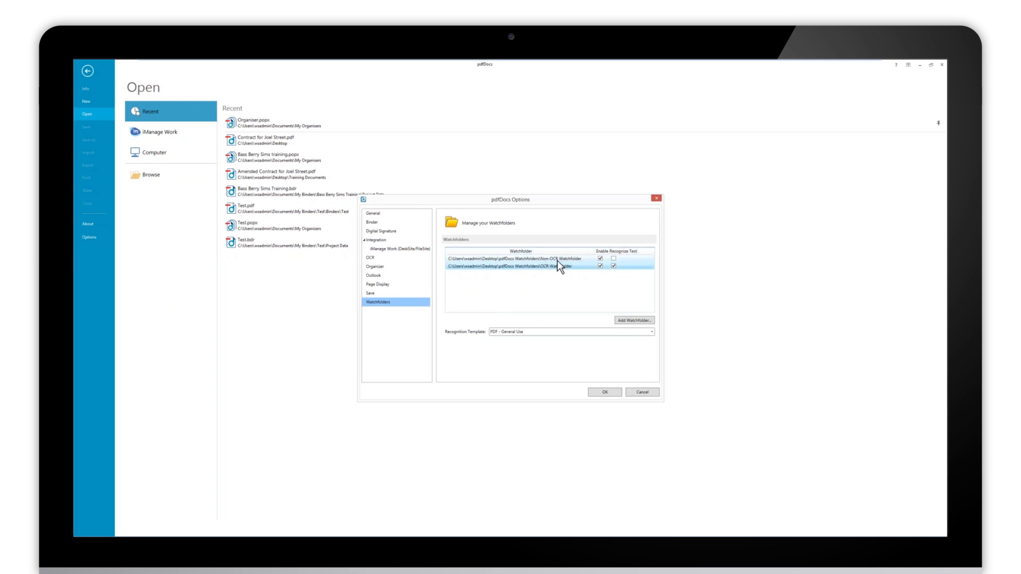
{"action": "mouse_move", "coordinate": [574, 271]}
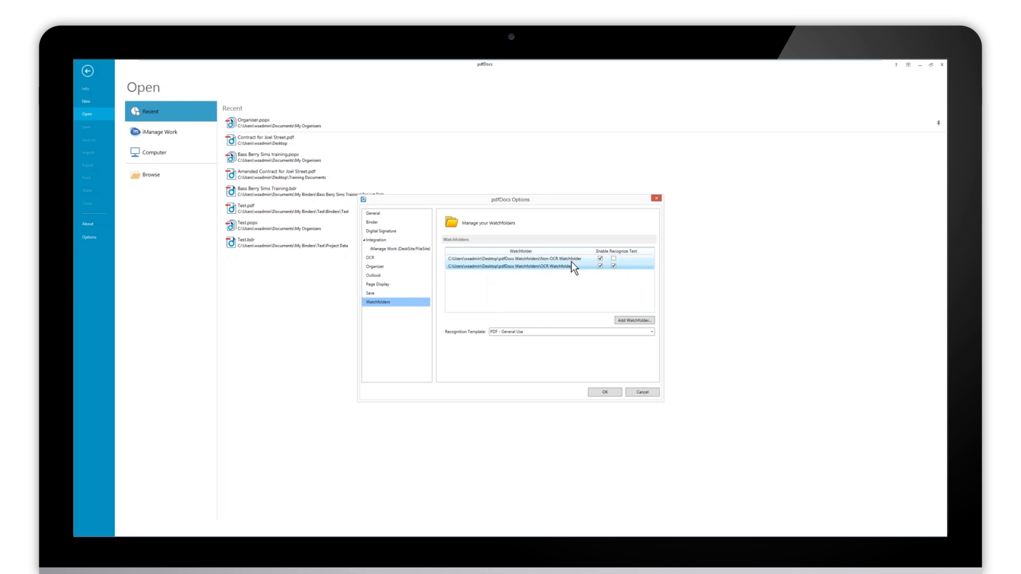
{"action": "mouse_move", "coordinate": [583, 275]}
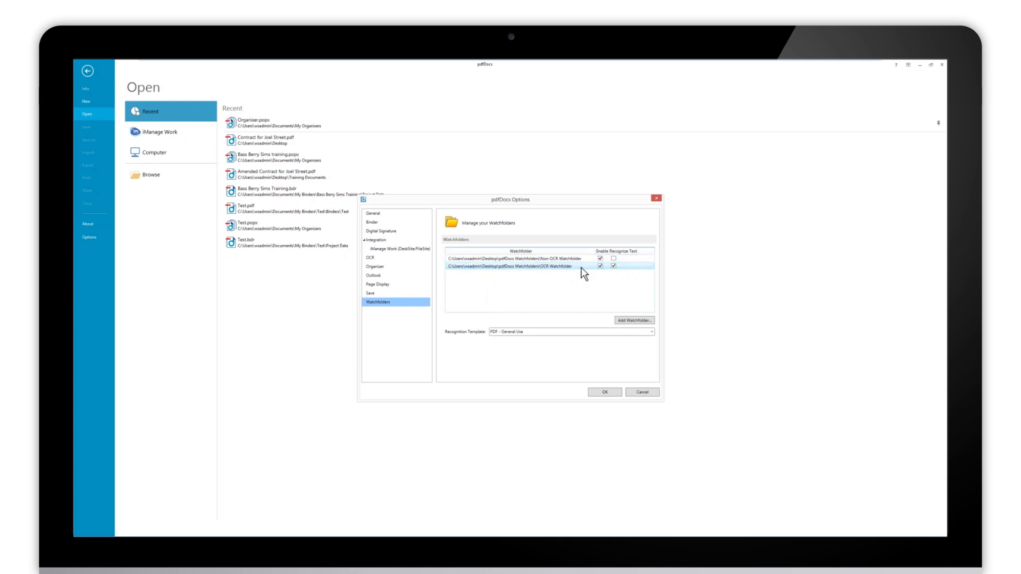
{"action": "mouse_move", "coordinate": [562, 275]}
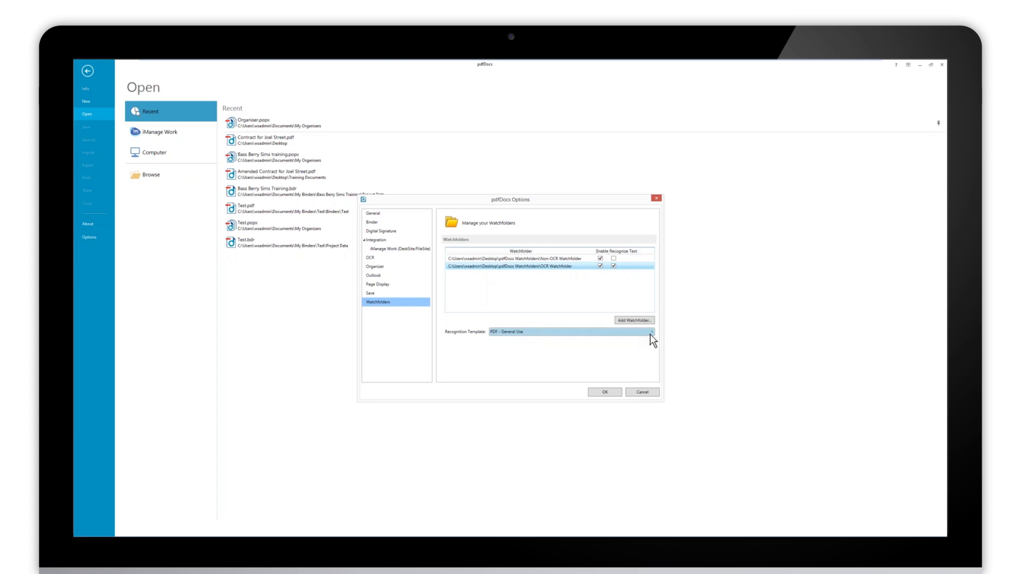
{"action": "left_click", "coordinate": [651, 332]}
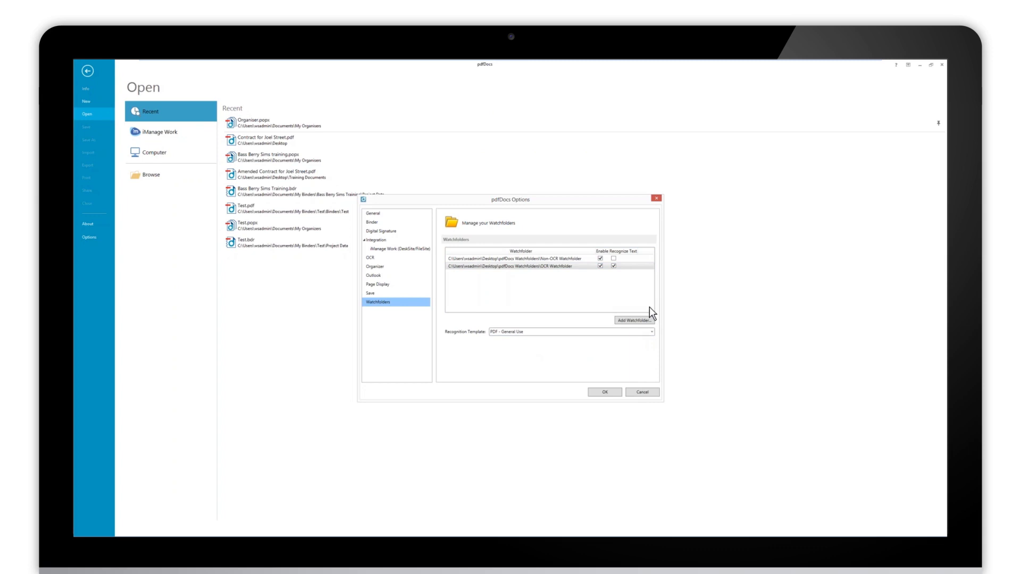
{"action": "mouse_move", "coordinate": [405, 207]}
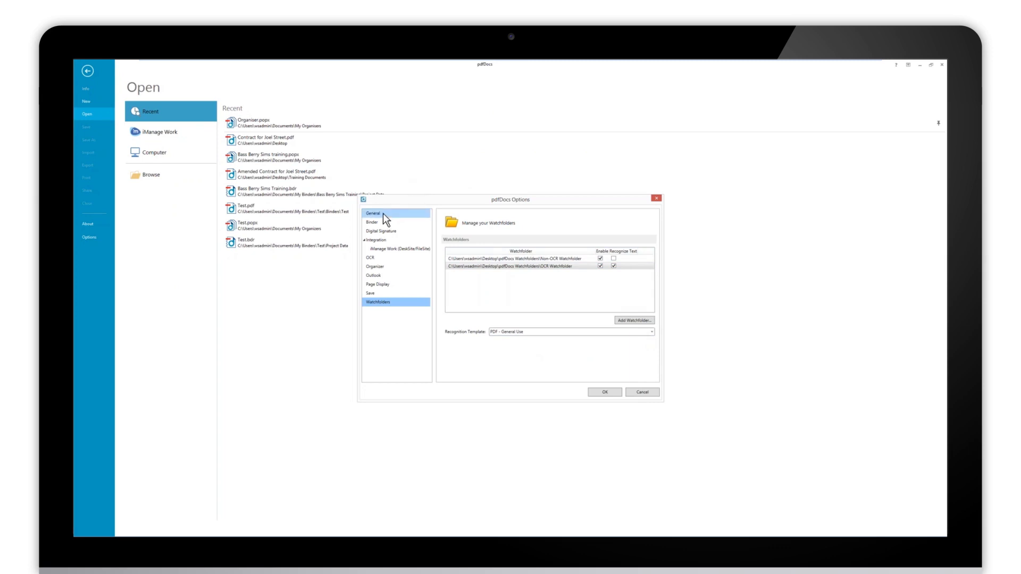
- In General options, set watch folder processing to import into the Organizer.popx project
{"action": "left_click", "coordinate": [372, 212]}
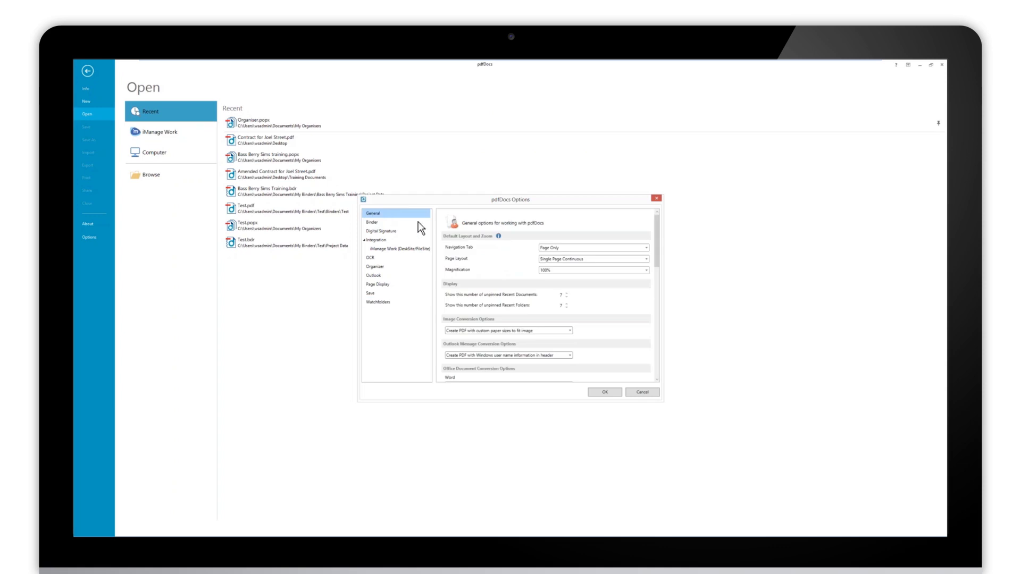
{"action": "scroll", "scroll_direction": "down", "scroll_amount": 3}
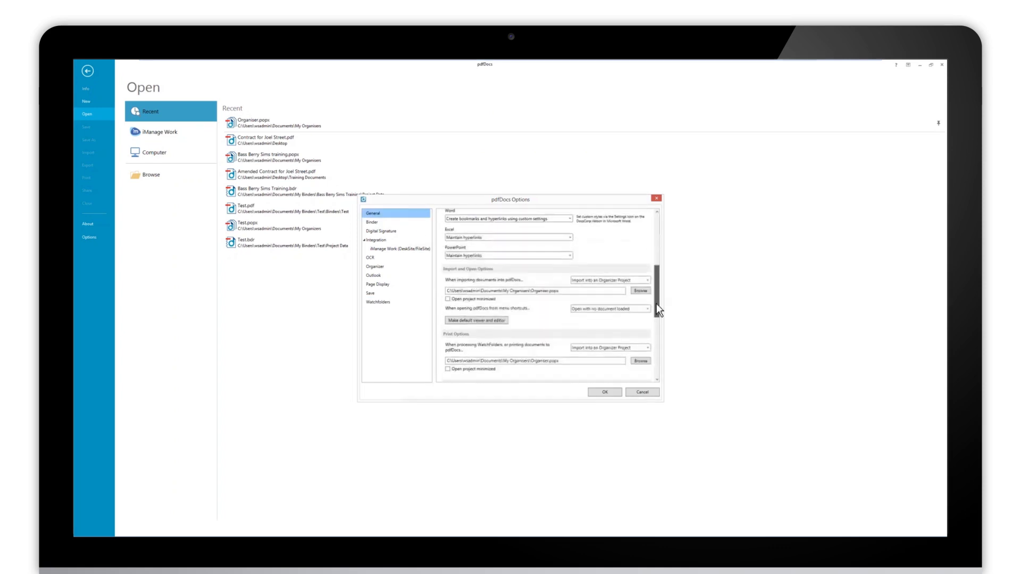
{"action": "scroll", "scroll_direction": "down", "scroll_amount": 3}
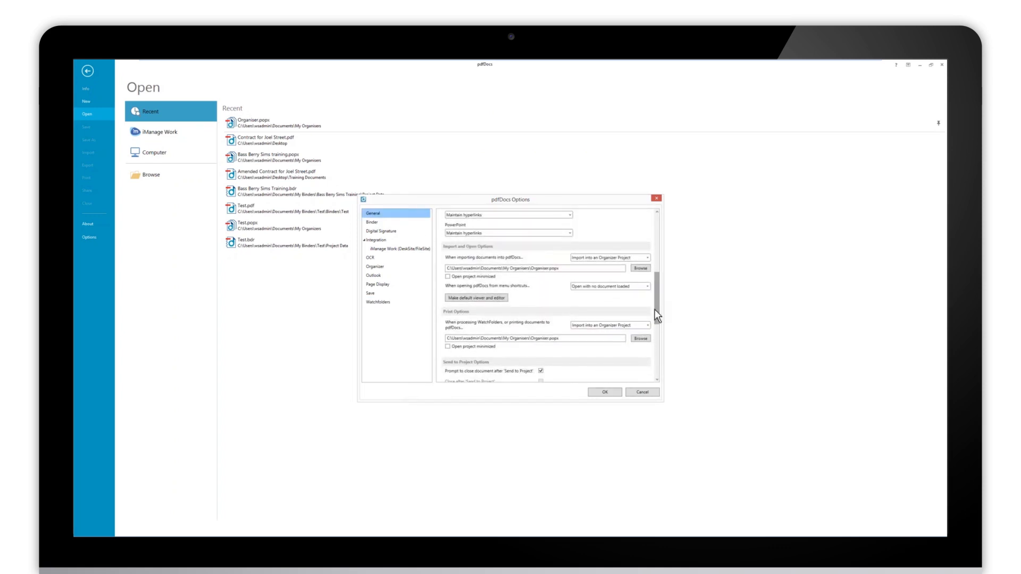
{"action": "scroll", "scroll_direction": "down", "scroll_amount": 3}
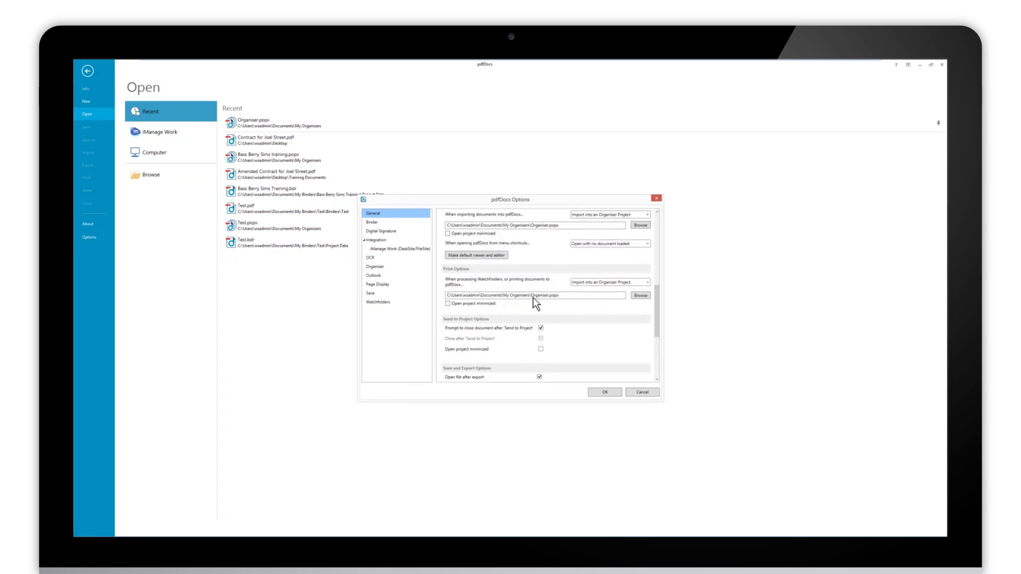
{"action": "mouse_move", "coordinate": [483, 288]}
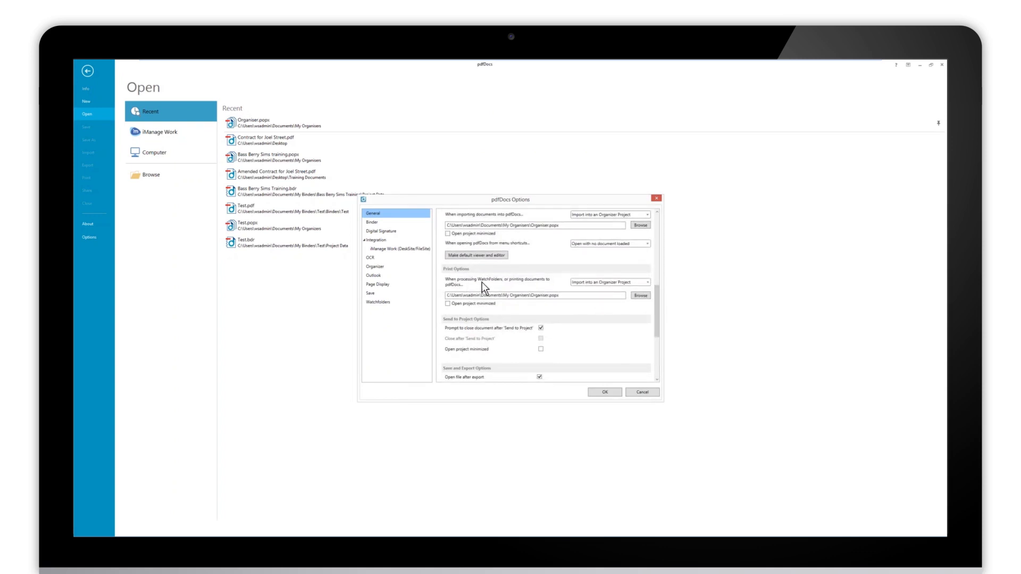
{"action": "mouse_move", "coordinate": [524, 287]}
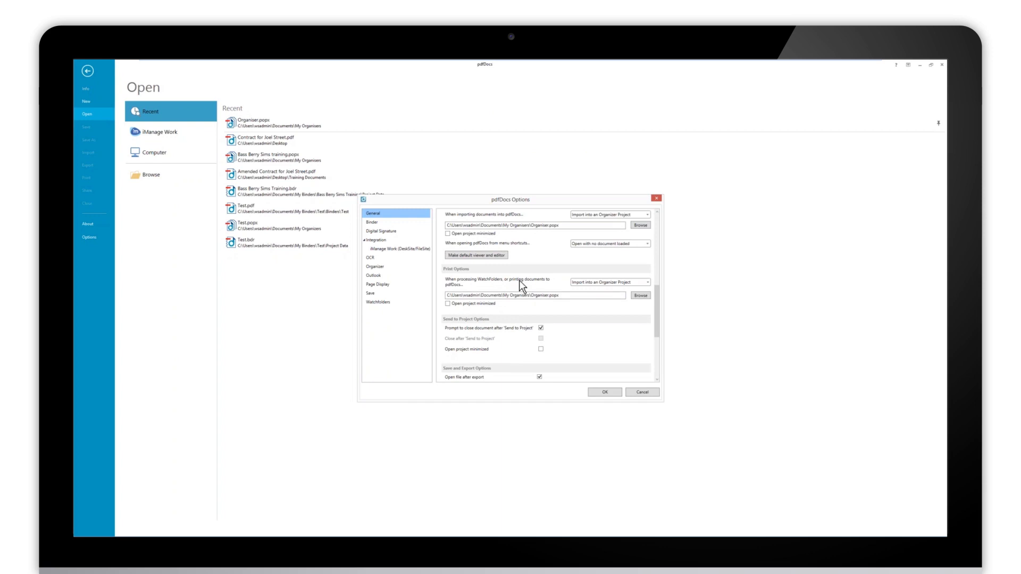
{"action": "mouse_move", "coordinate": [519, 285]}
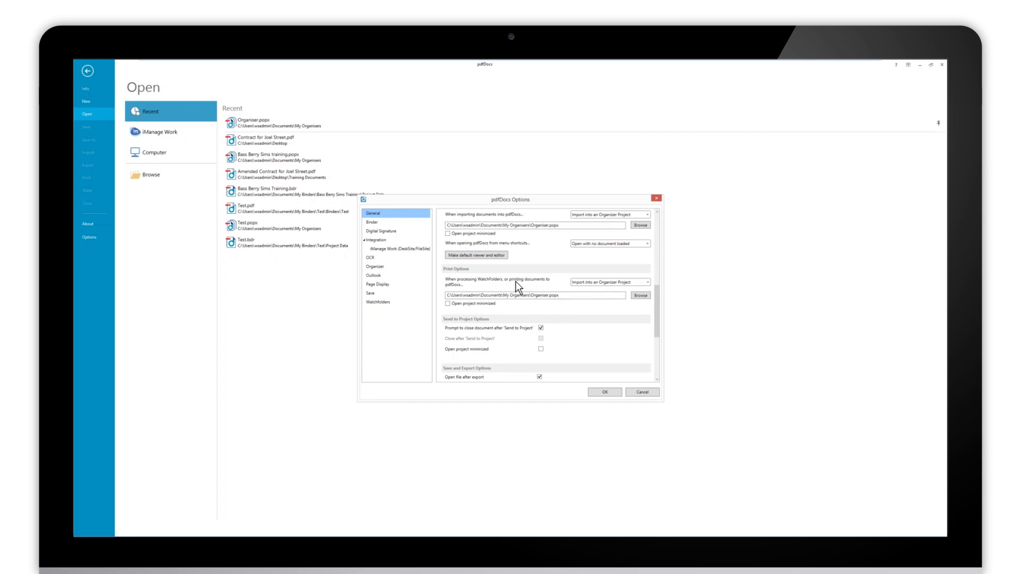
{"action": "mouse_move", "coordinate": [555, 287]}
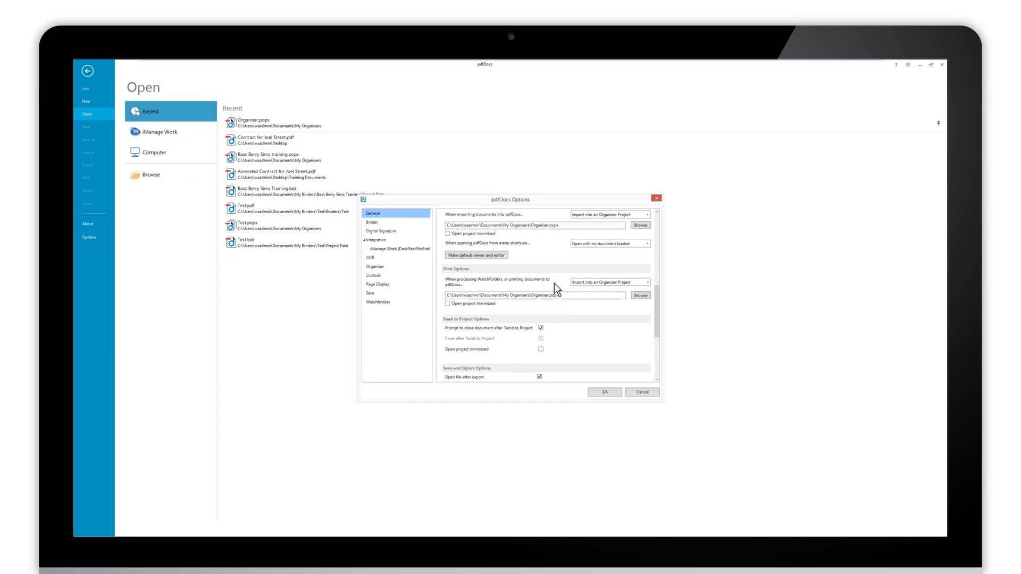
{"action": "mouse_move", "coordinate": [543, 287]}
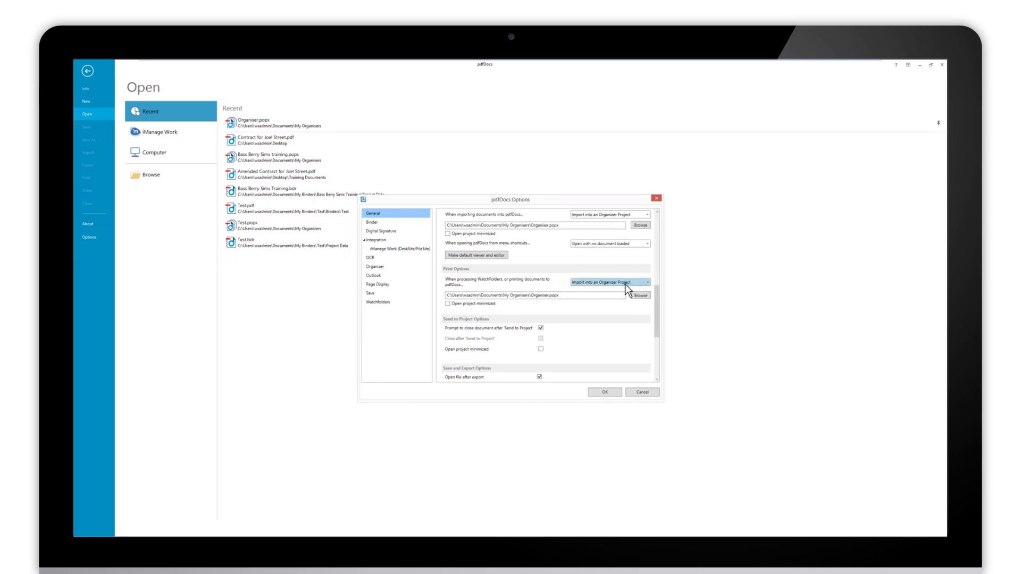
{"action": "mouse_move", "coordinate": [613, 289]}
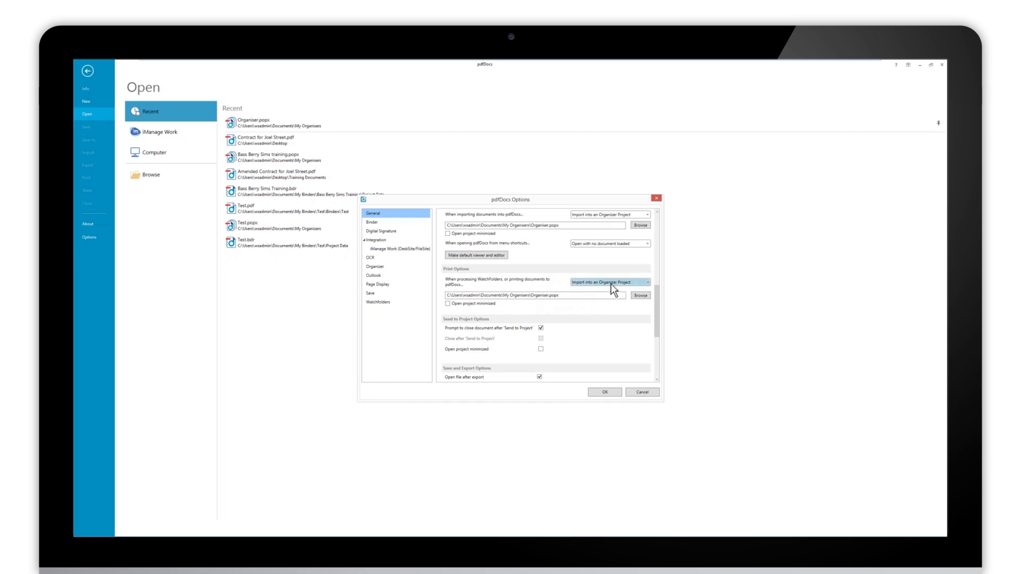
{"action": "mouse_move", "coordinate": [569, 301]}
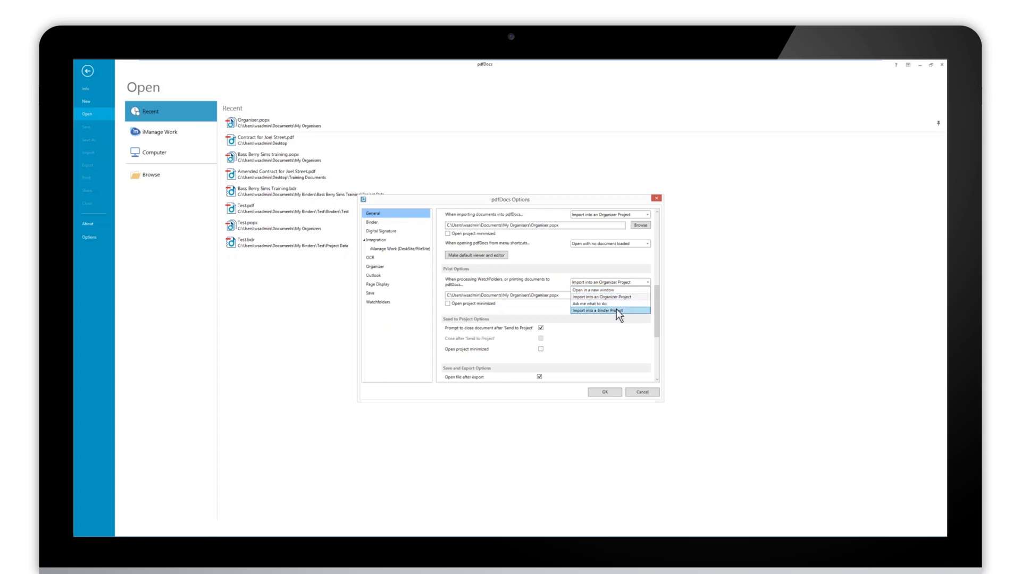
{"action": "mouse_move", "coordinate": [612, 304]}
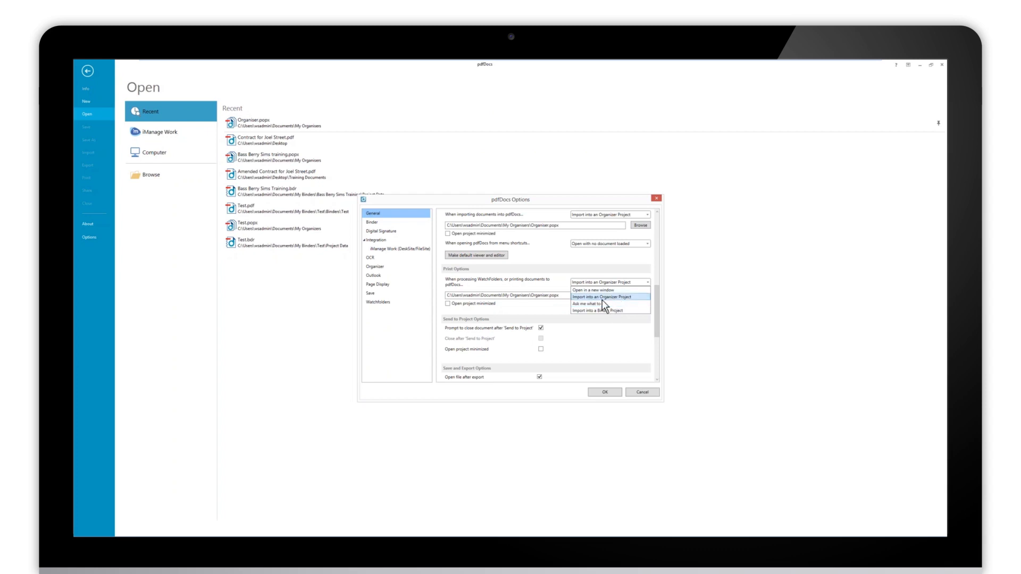
{"action": "left_click", "coordinate": [603, 296]}
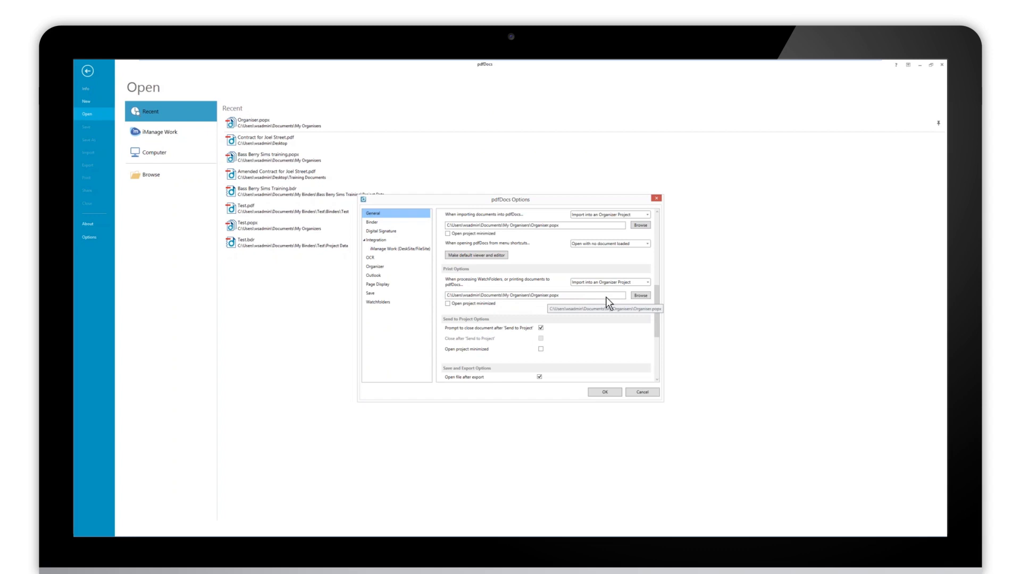
{"action": "mouse_move", "coordinate": [600, 304]}
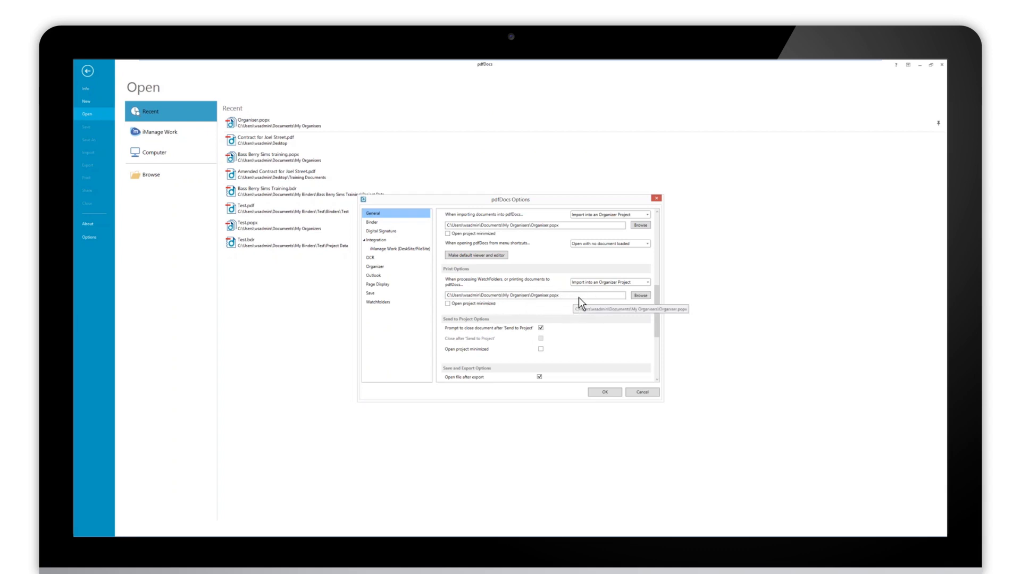
{"action": "mouse_move", "coordinate": [566, 301]}
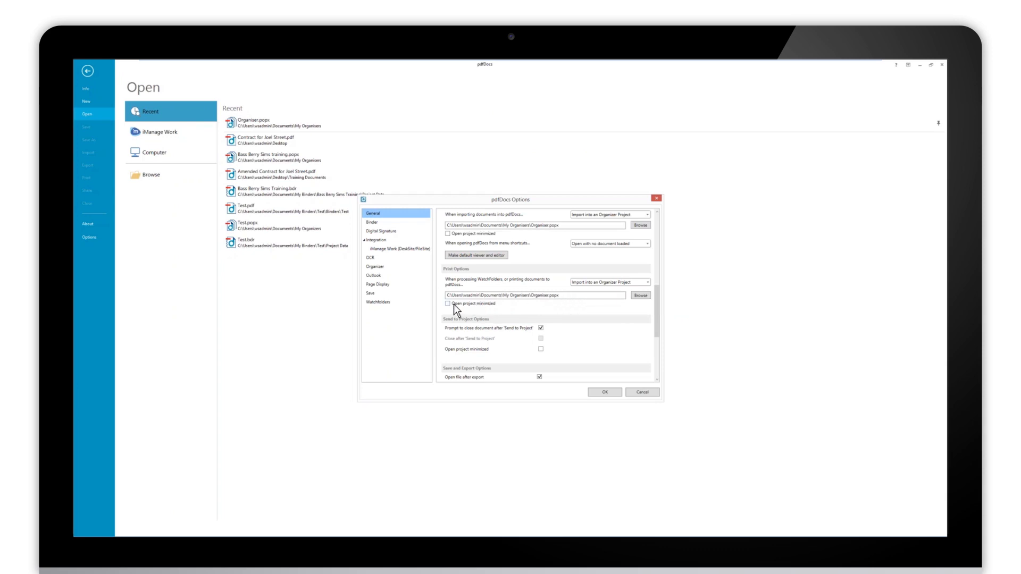
{"action": "mouse_move", "coordinate": [508, 311]}
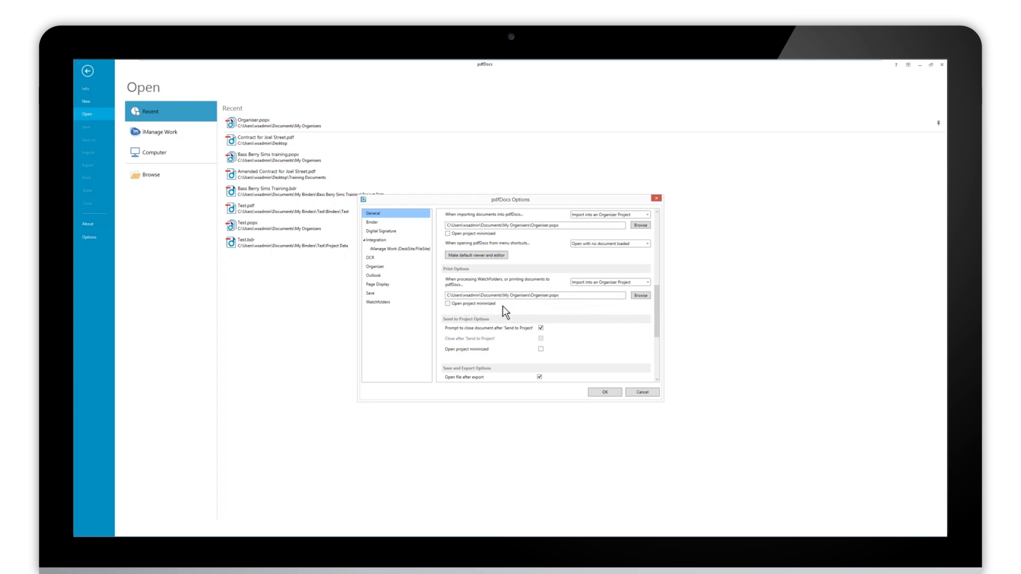
{"action": "mouse_move", "coordinate": [464, 312]}
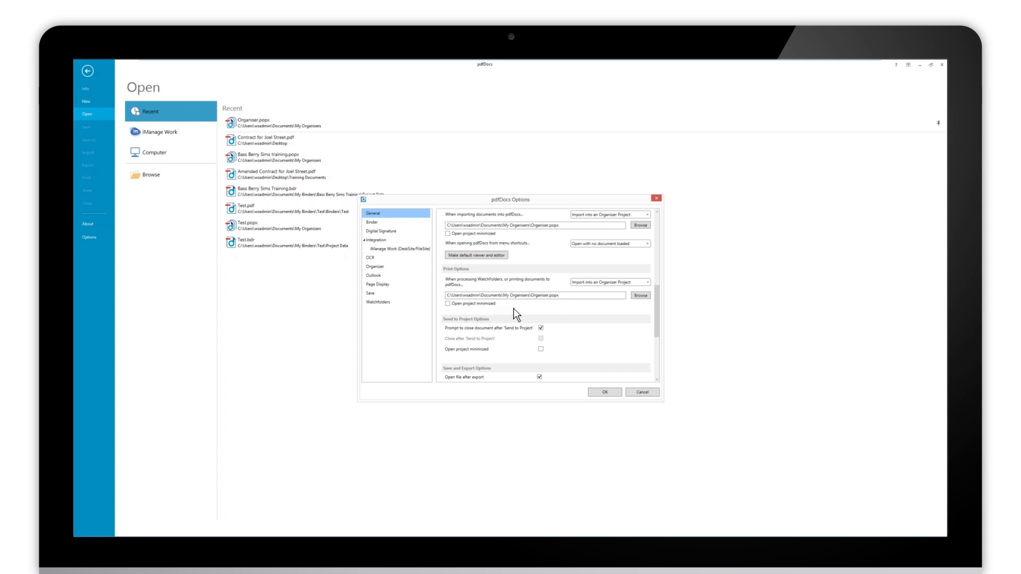
{"action": "mouse_move", "coordinate": [514, 313]}
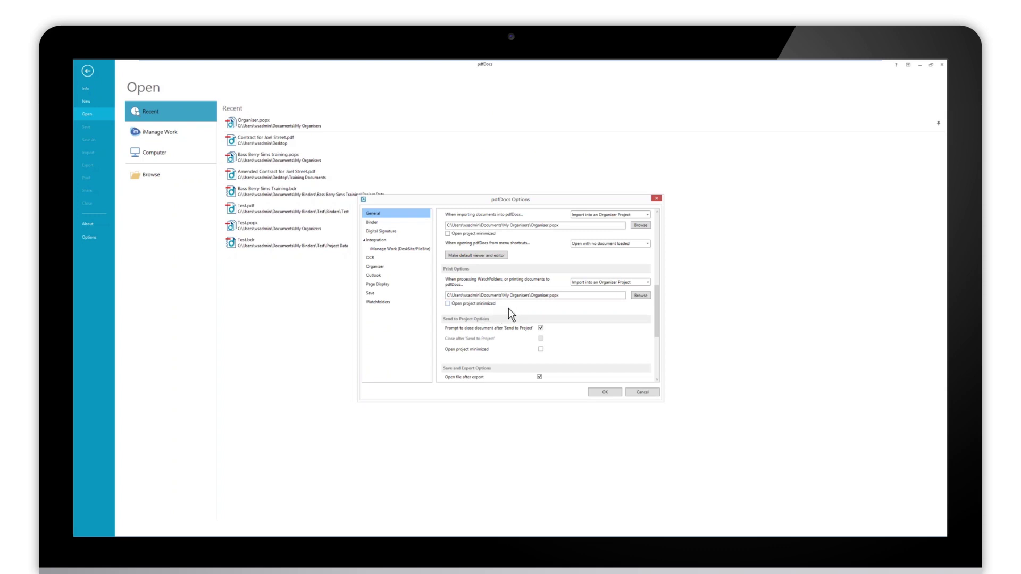
{"action": "mouse_move", "coordinate": [516, 310]}
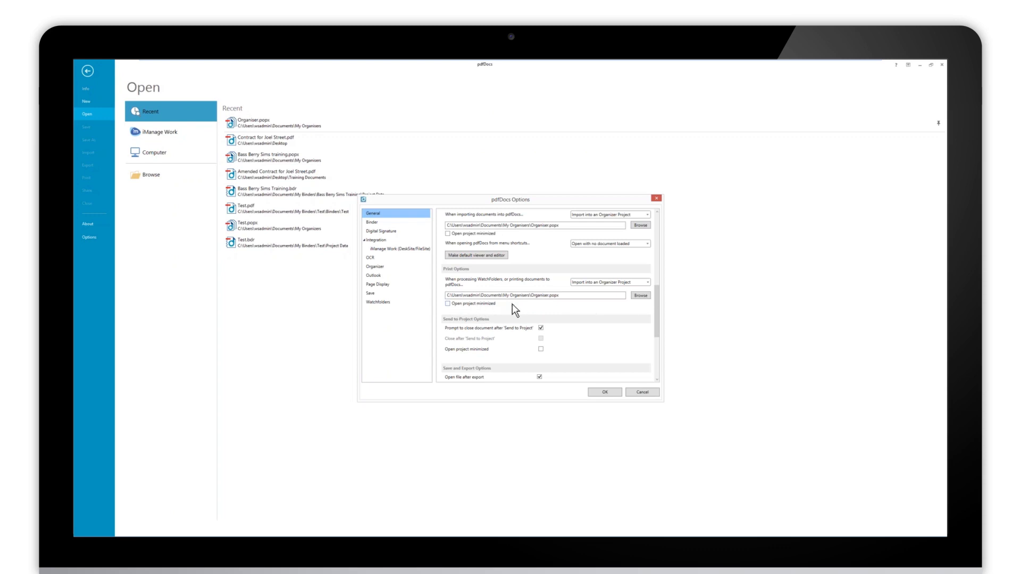
{"action": "mouse_move", "coordinate": [530, 319]}
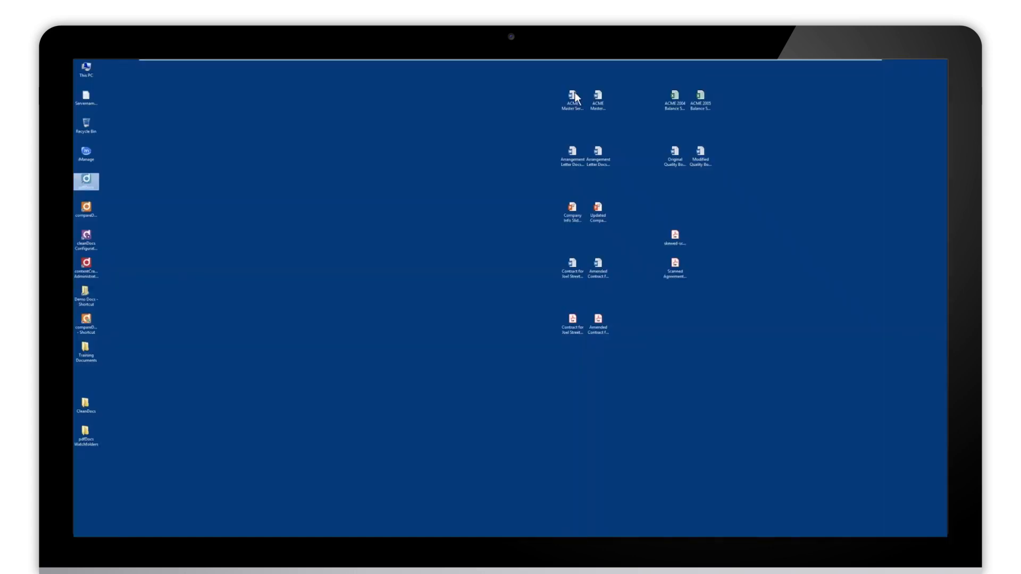
- Drag Scanned Agreement.pdf from the desktop into the OCR Watchfolder
{"action": "left_click", "coordinate": [85, 439]}
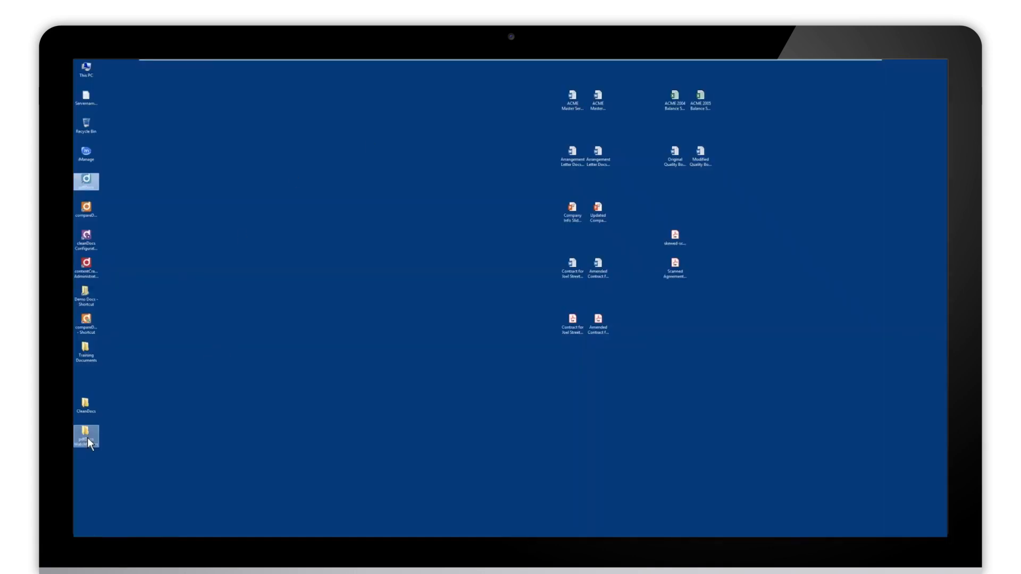
{"action": "double_click", "coordinate": [85, 433]}
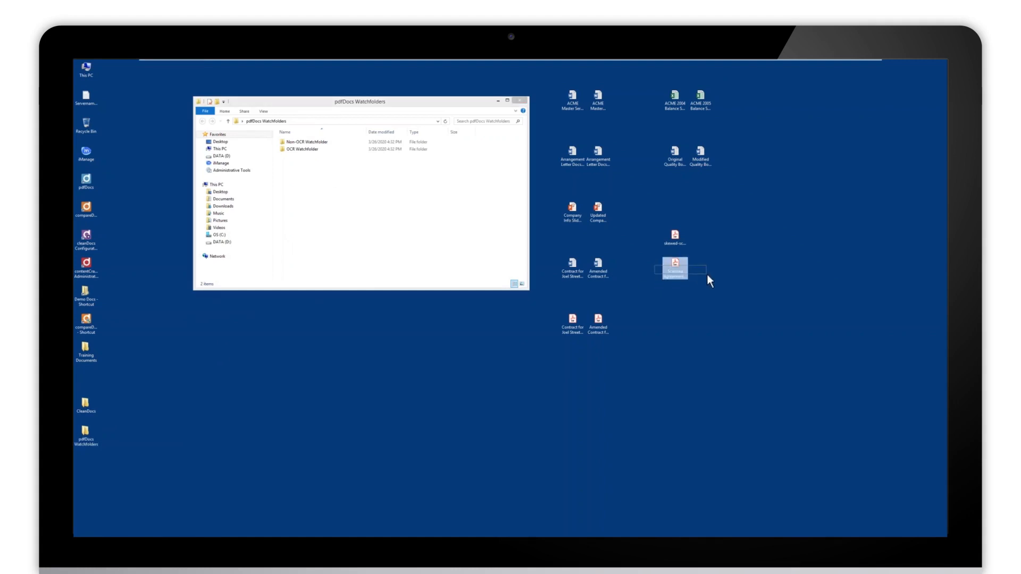
{"action": "mouse_move", "coordinate": [673, 271]}
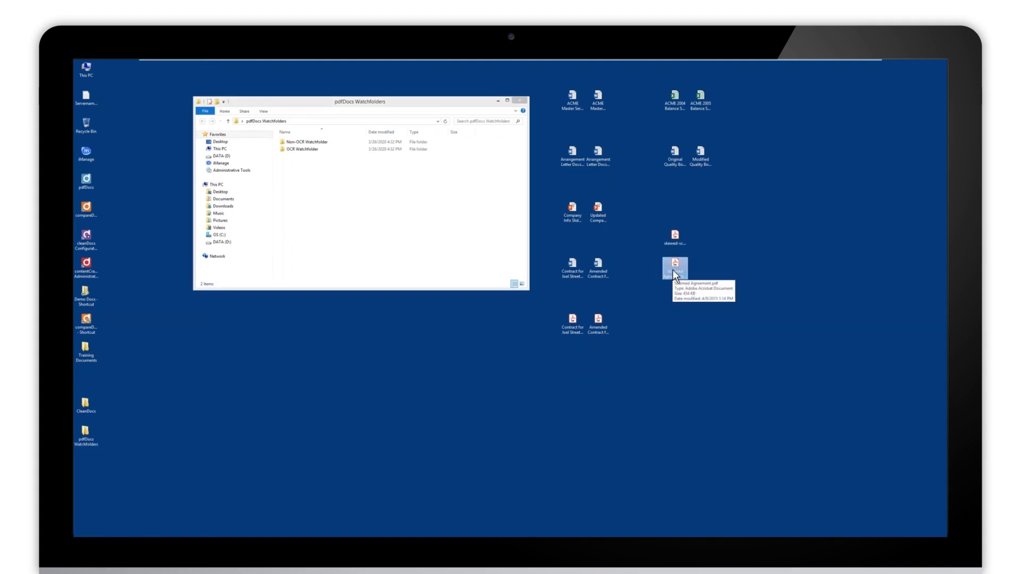
{"action": "left_click_drag", "start_coordinate": [673, 267], "coordinate": [301, 149]}
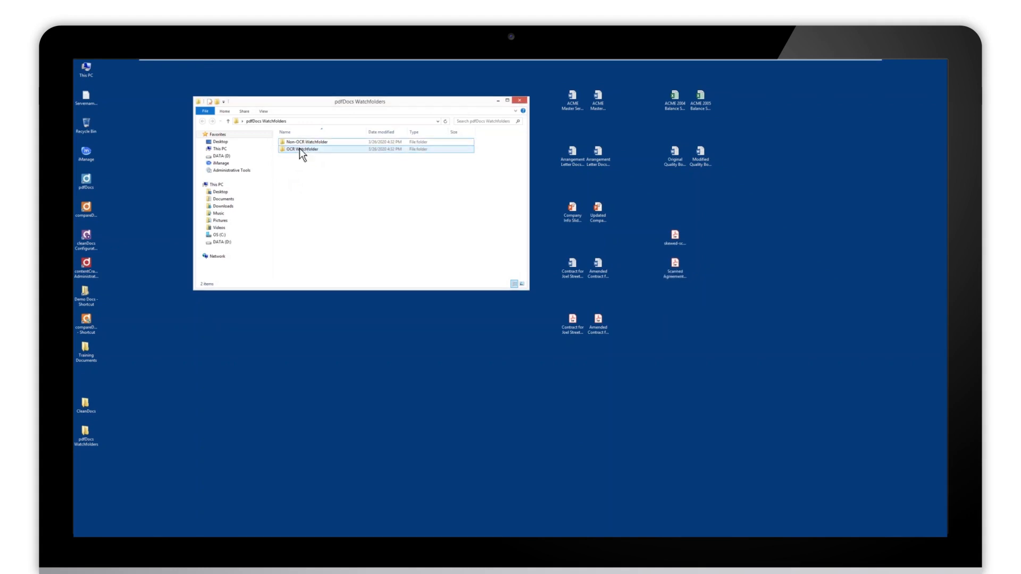
{"action": "mouse_move", "coordinate": [326, 153]}
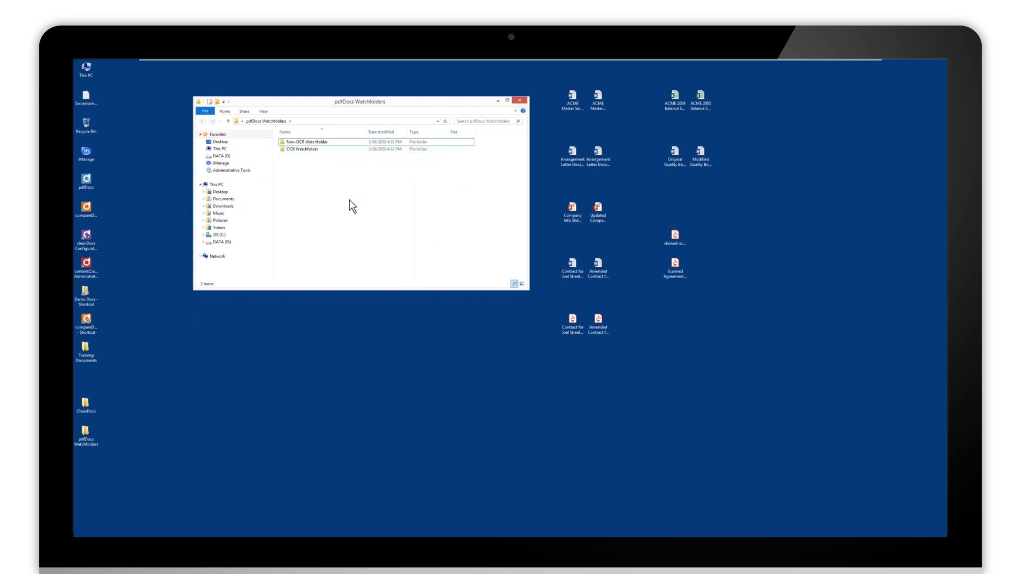
{"action": "left_click", "coordinate": [304, 149]}
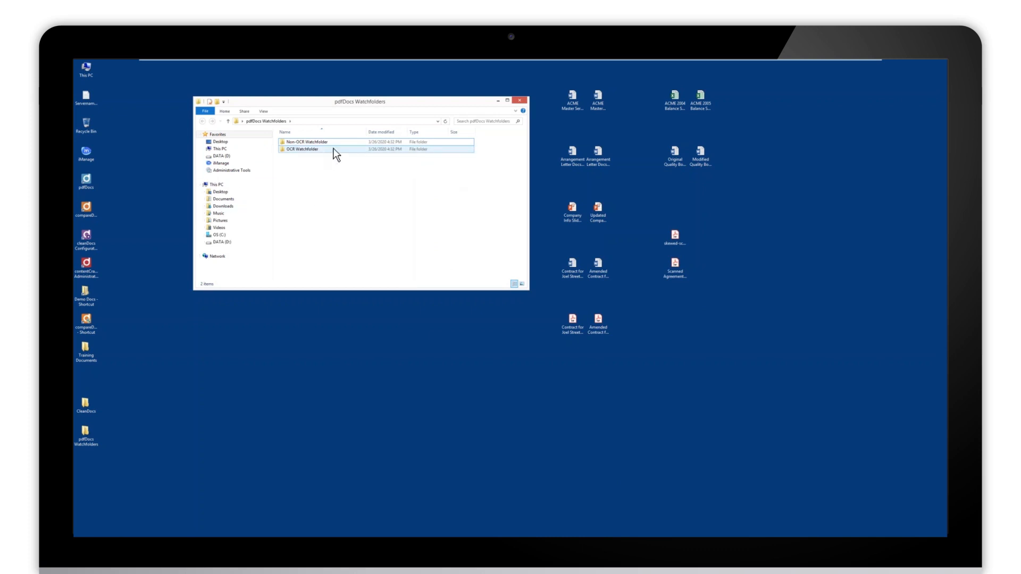
{"action": "mouse_move", "coordinate": [317, 154]}
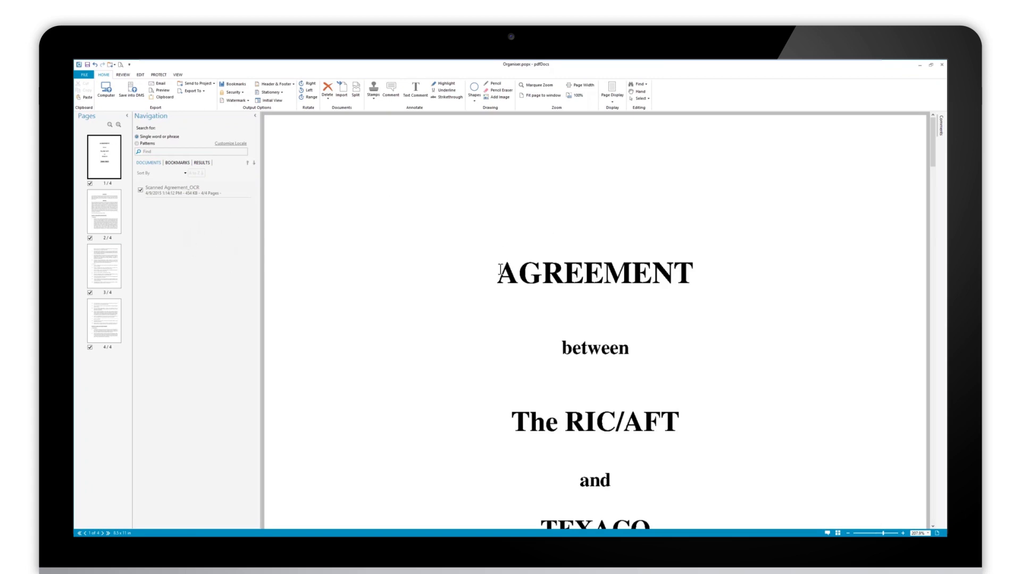
{"action": "mouse_move", "coordinate": [337, 223]}
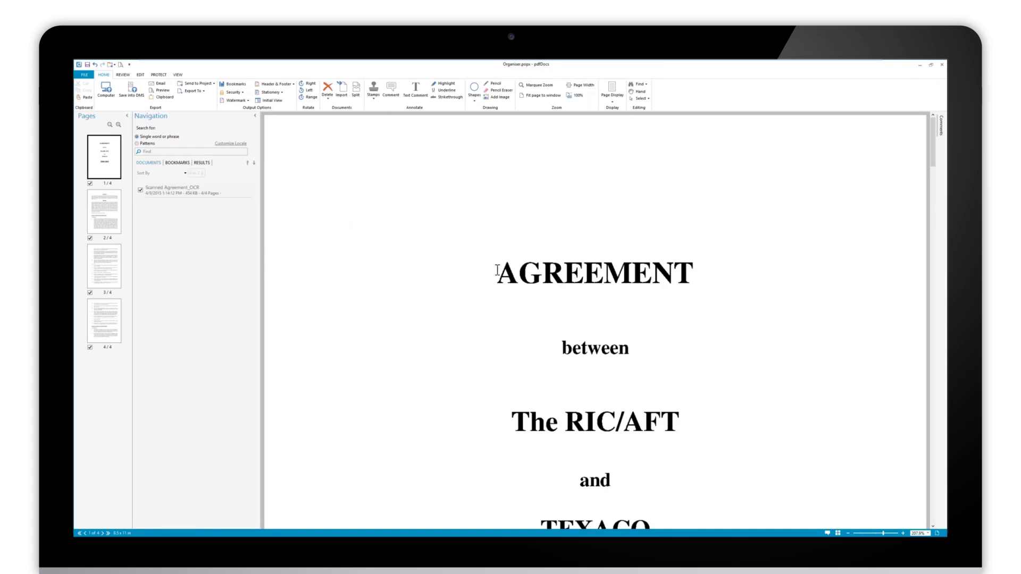
- Select the word 'between' on the recognised agreement, then close the project answering the save prompt
{"action": "double_click", "coordinate": [594, 275]}
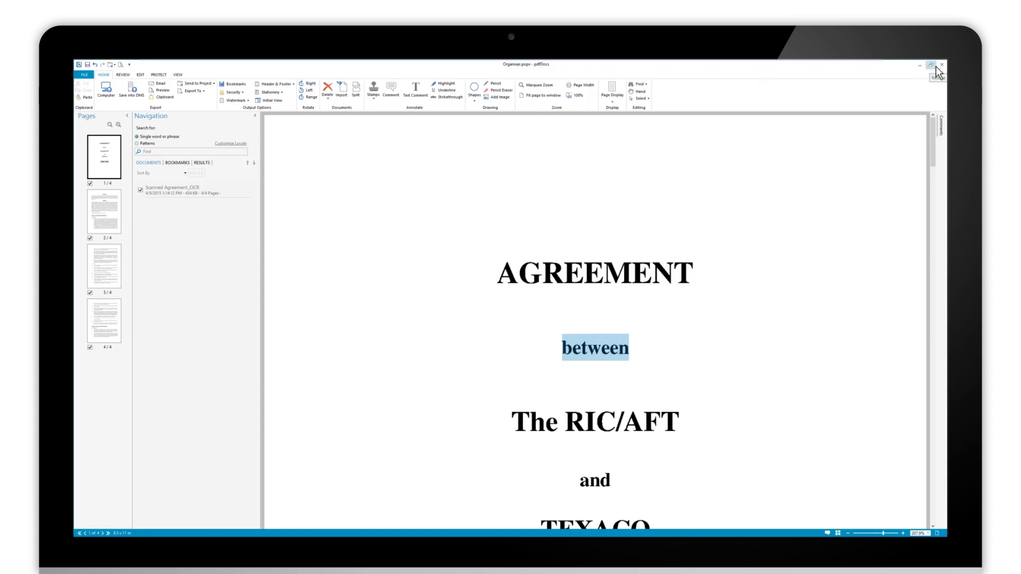
{"action": "left_click", "coordinate": [947, 66]}
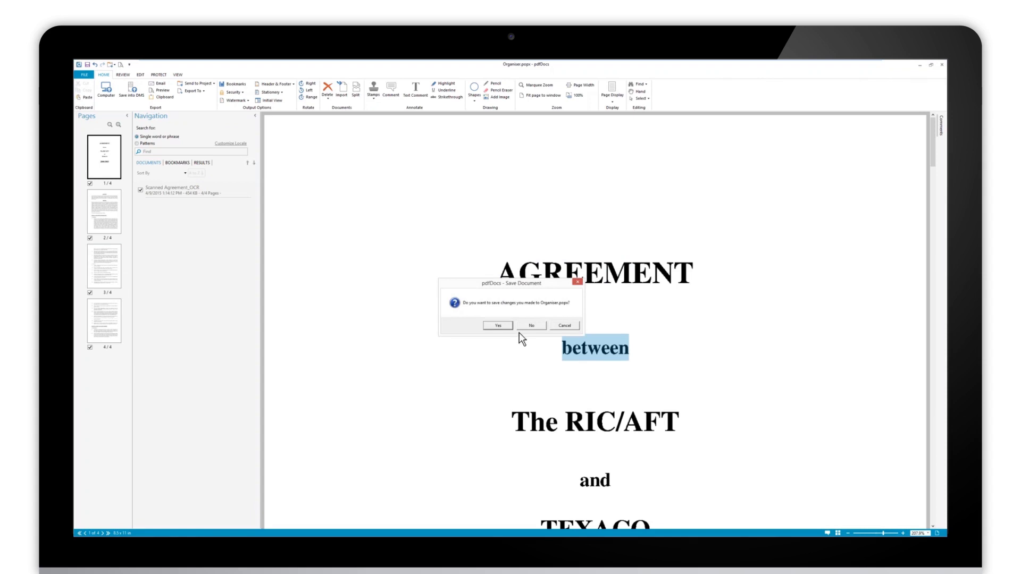
{"action": "left_click", "coordinate": [532, 325]}
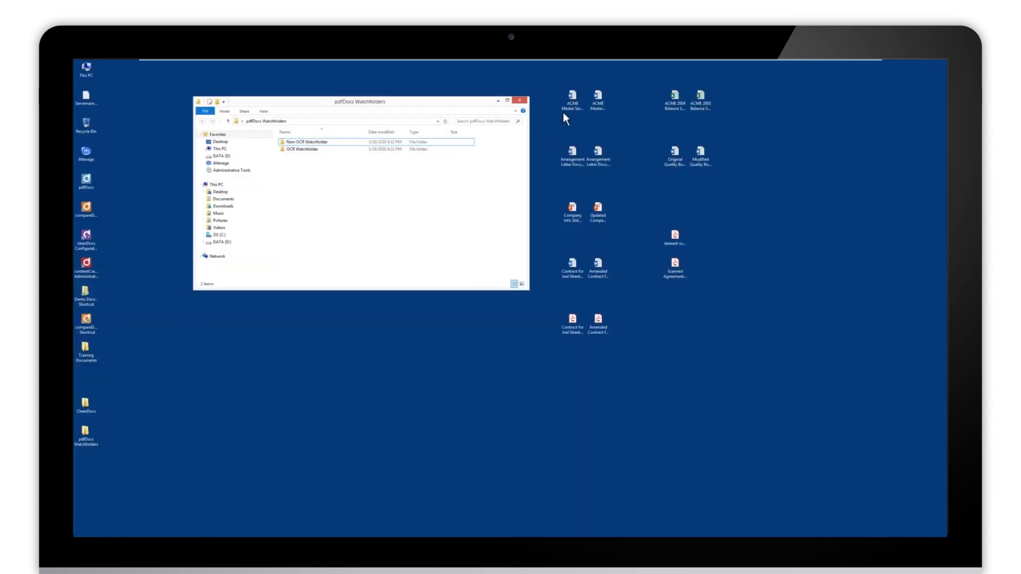
- Copy the ACME Master Services .doc from the desktop into the Non-OCR Watchfolder
{"action": "left_click", "coordinate": [571, 98]}
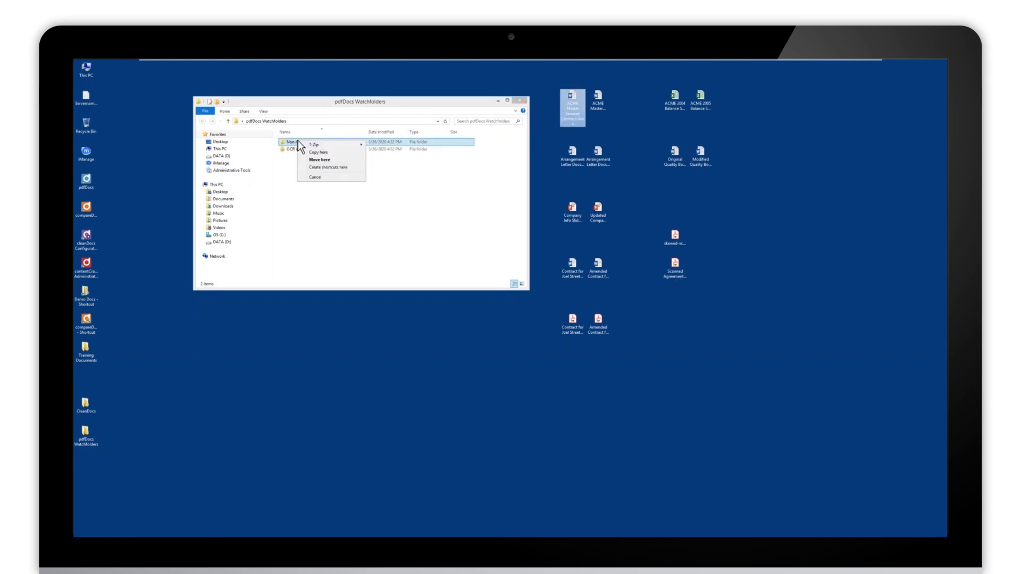
{"action": "mouse_move", "coordinate": [323, 157]}
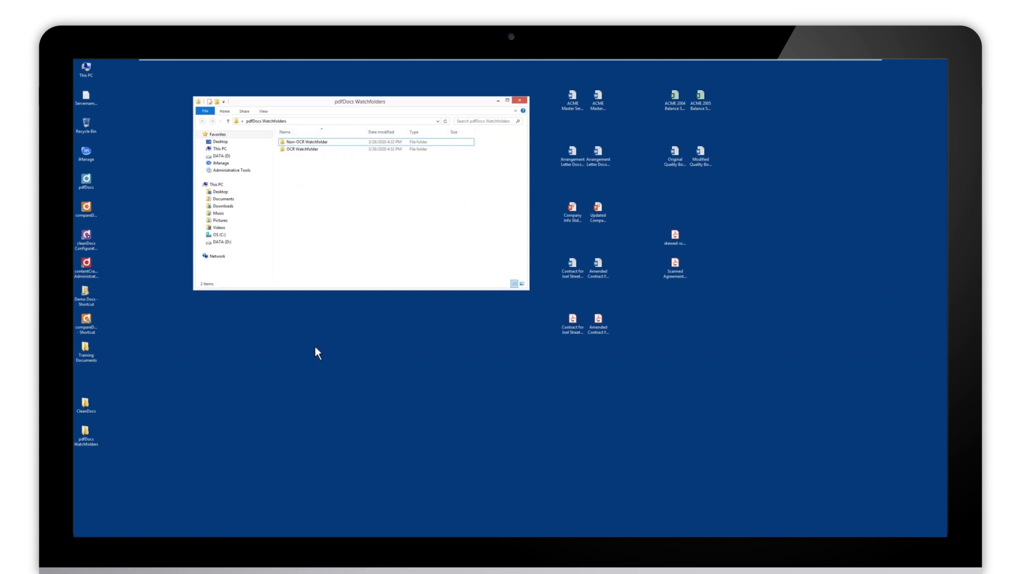
{"action": "mouse_move", "coordinate": [296, 398]}
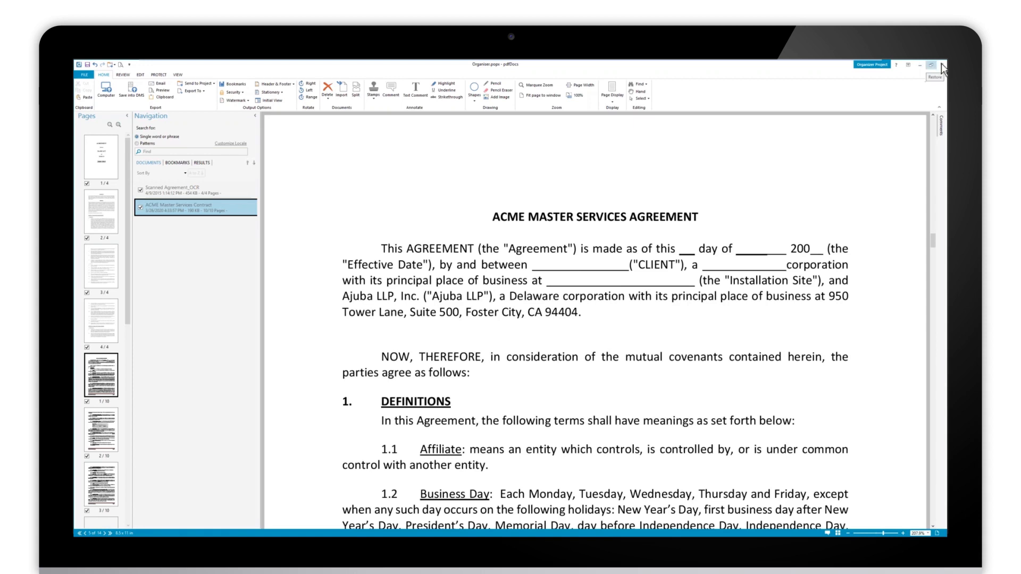
- Close the Organizer project containing the converted ACME agreement without saving
{"action": "left_click", "coordinate": [944, 66]}
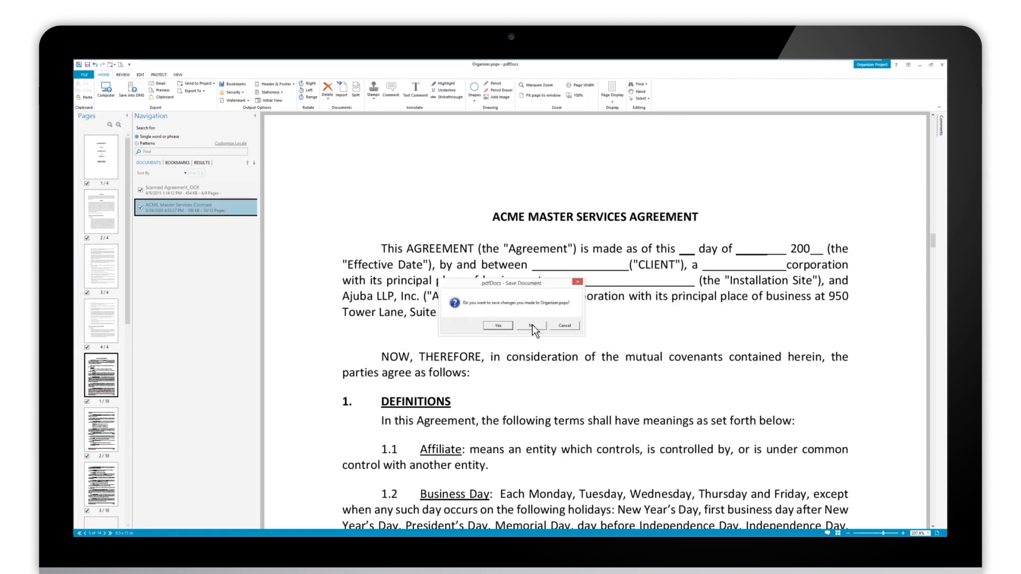
{"action": "left_click", "coordinate": [532, 326]}
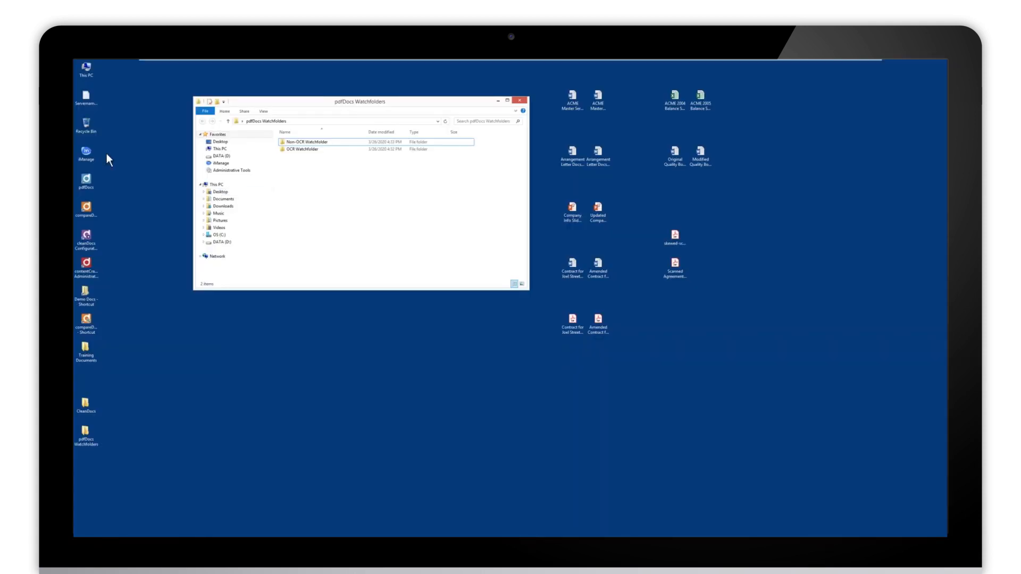
{"action": "mouse_move", "coordinate": [155, 190]}
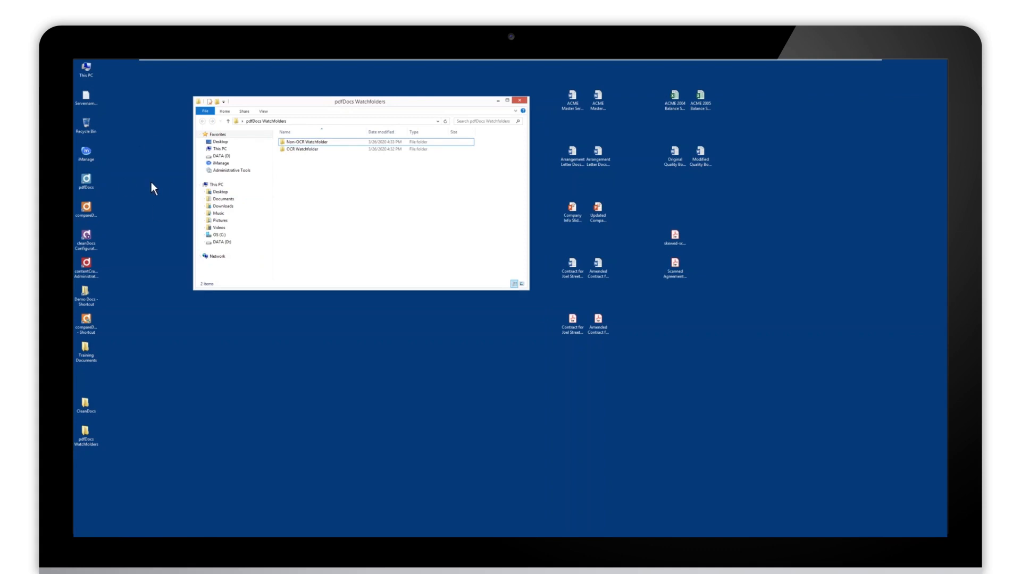
{"action": "mouse_move", "coordinate": [640, 249]}
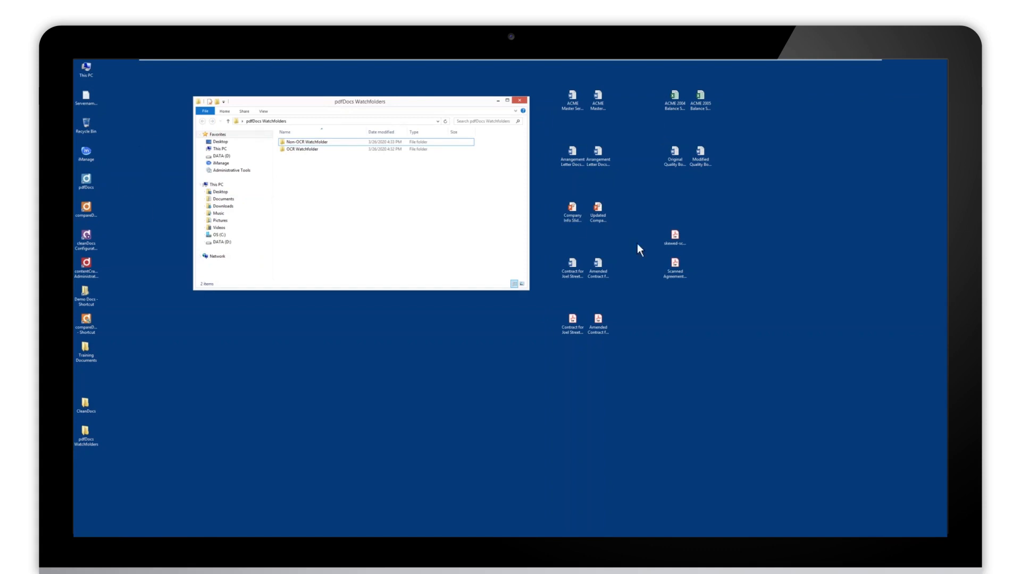
{"action": "mouse_move", "coordinate": [317, 151]}
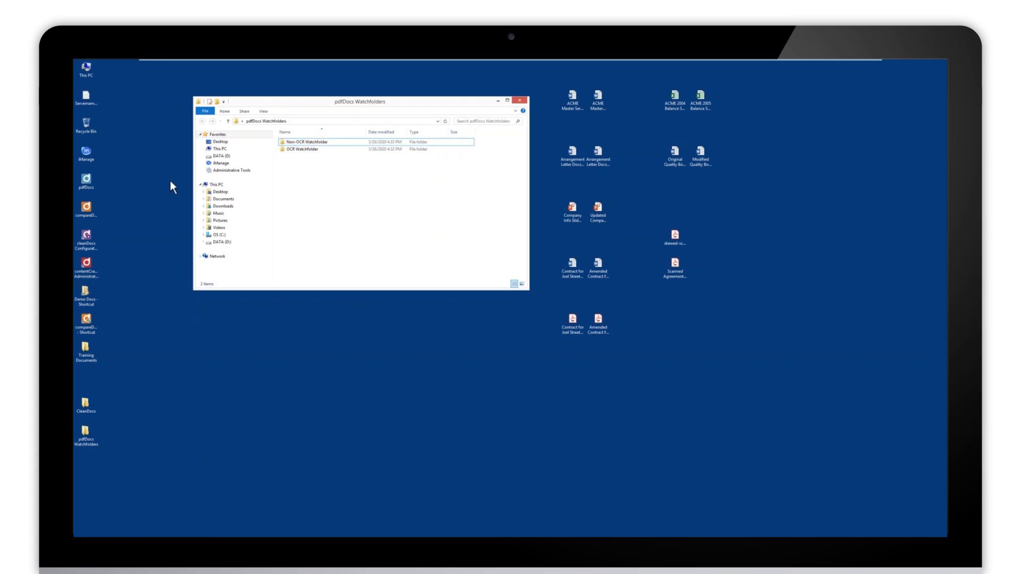
{"action": "left_click", "coordinate": [309, 142]}
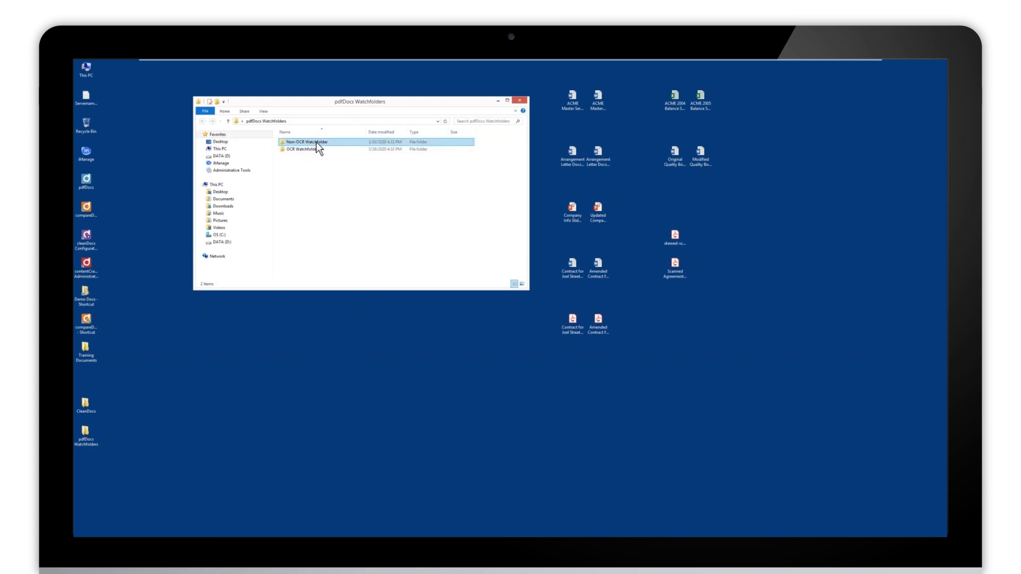
{"action": "mouse_move", "coordinate": [320, 148]}
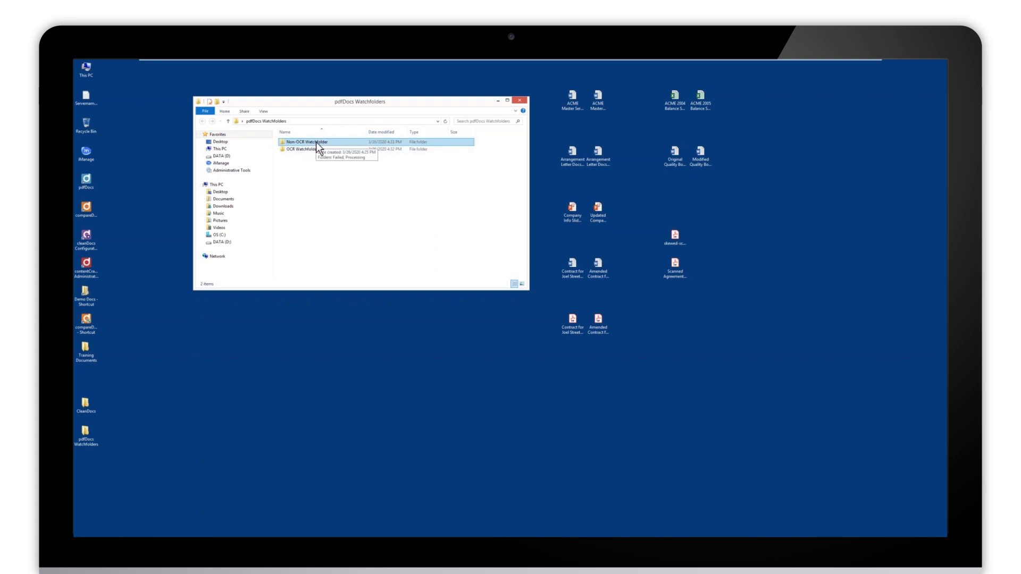